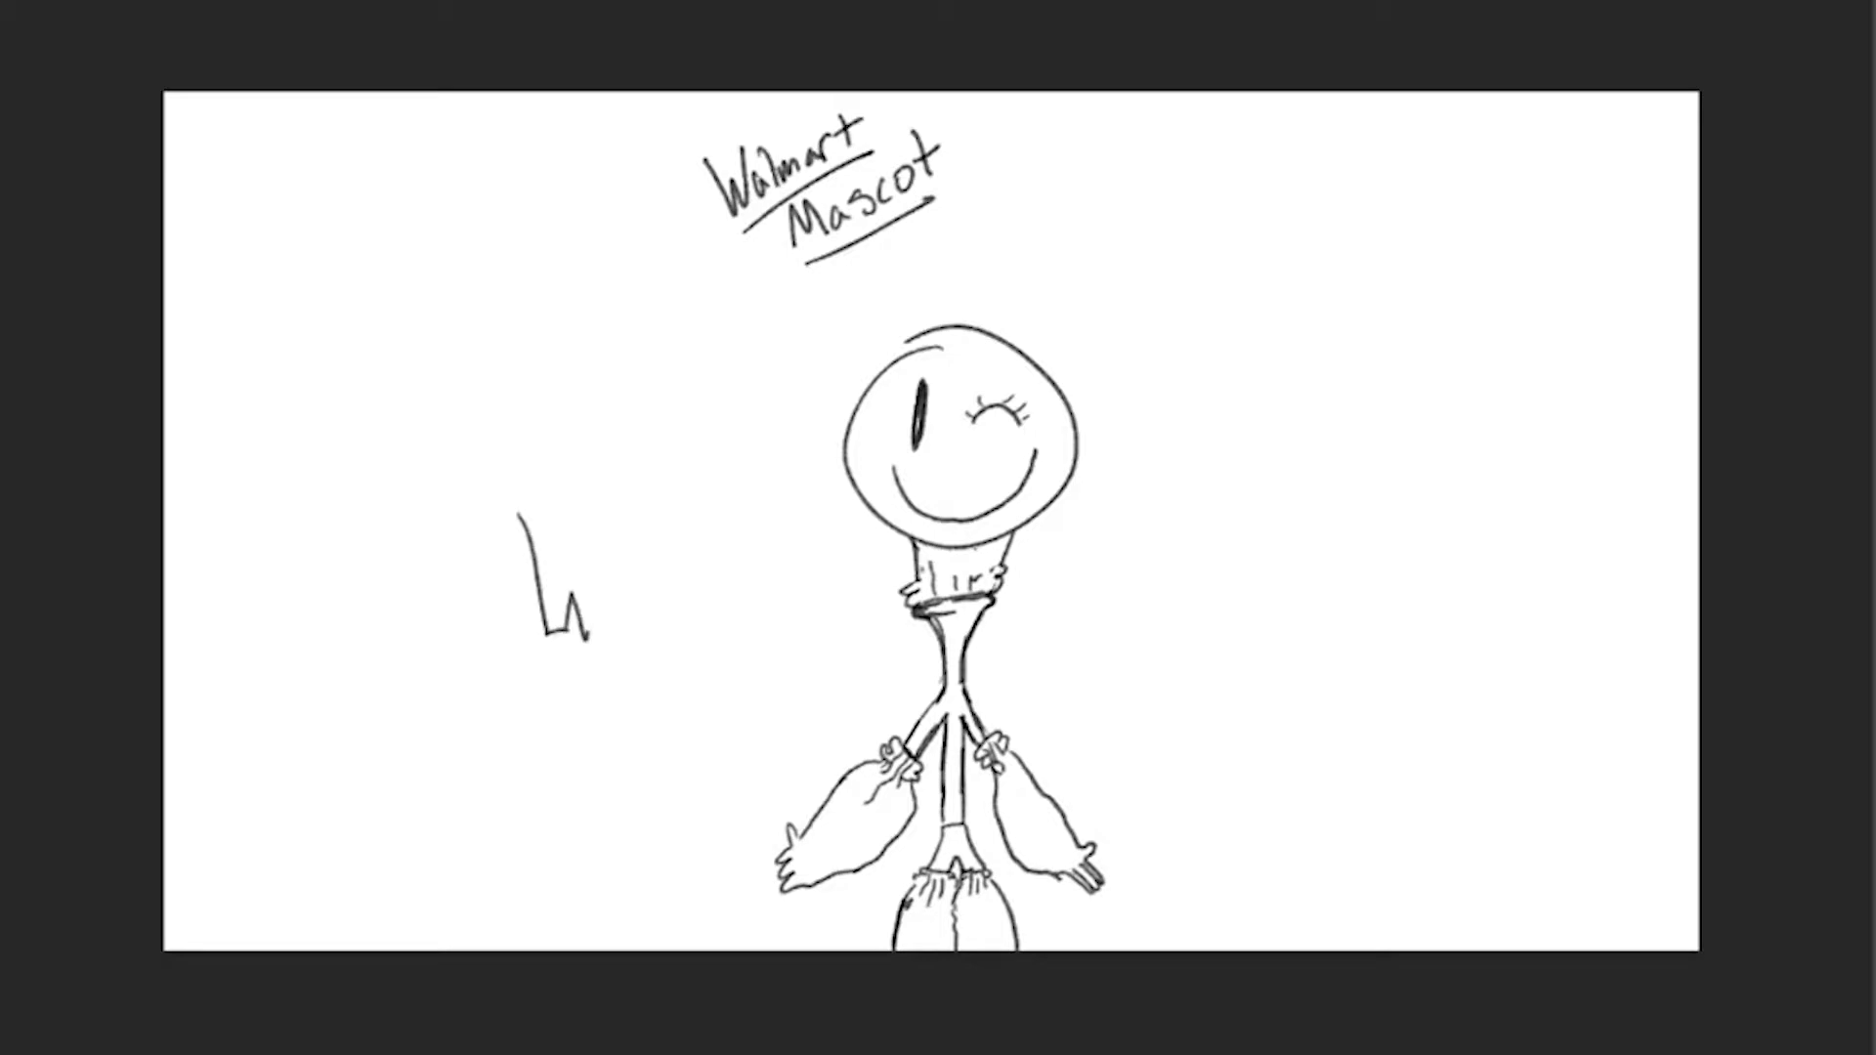
- Add a freehand stroke to the left of the Walmart Mascot figure
drag(531, 514, 592, 621)
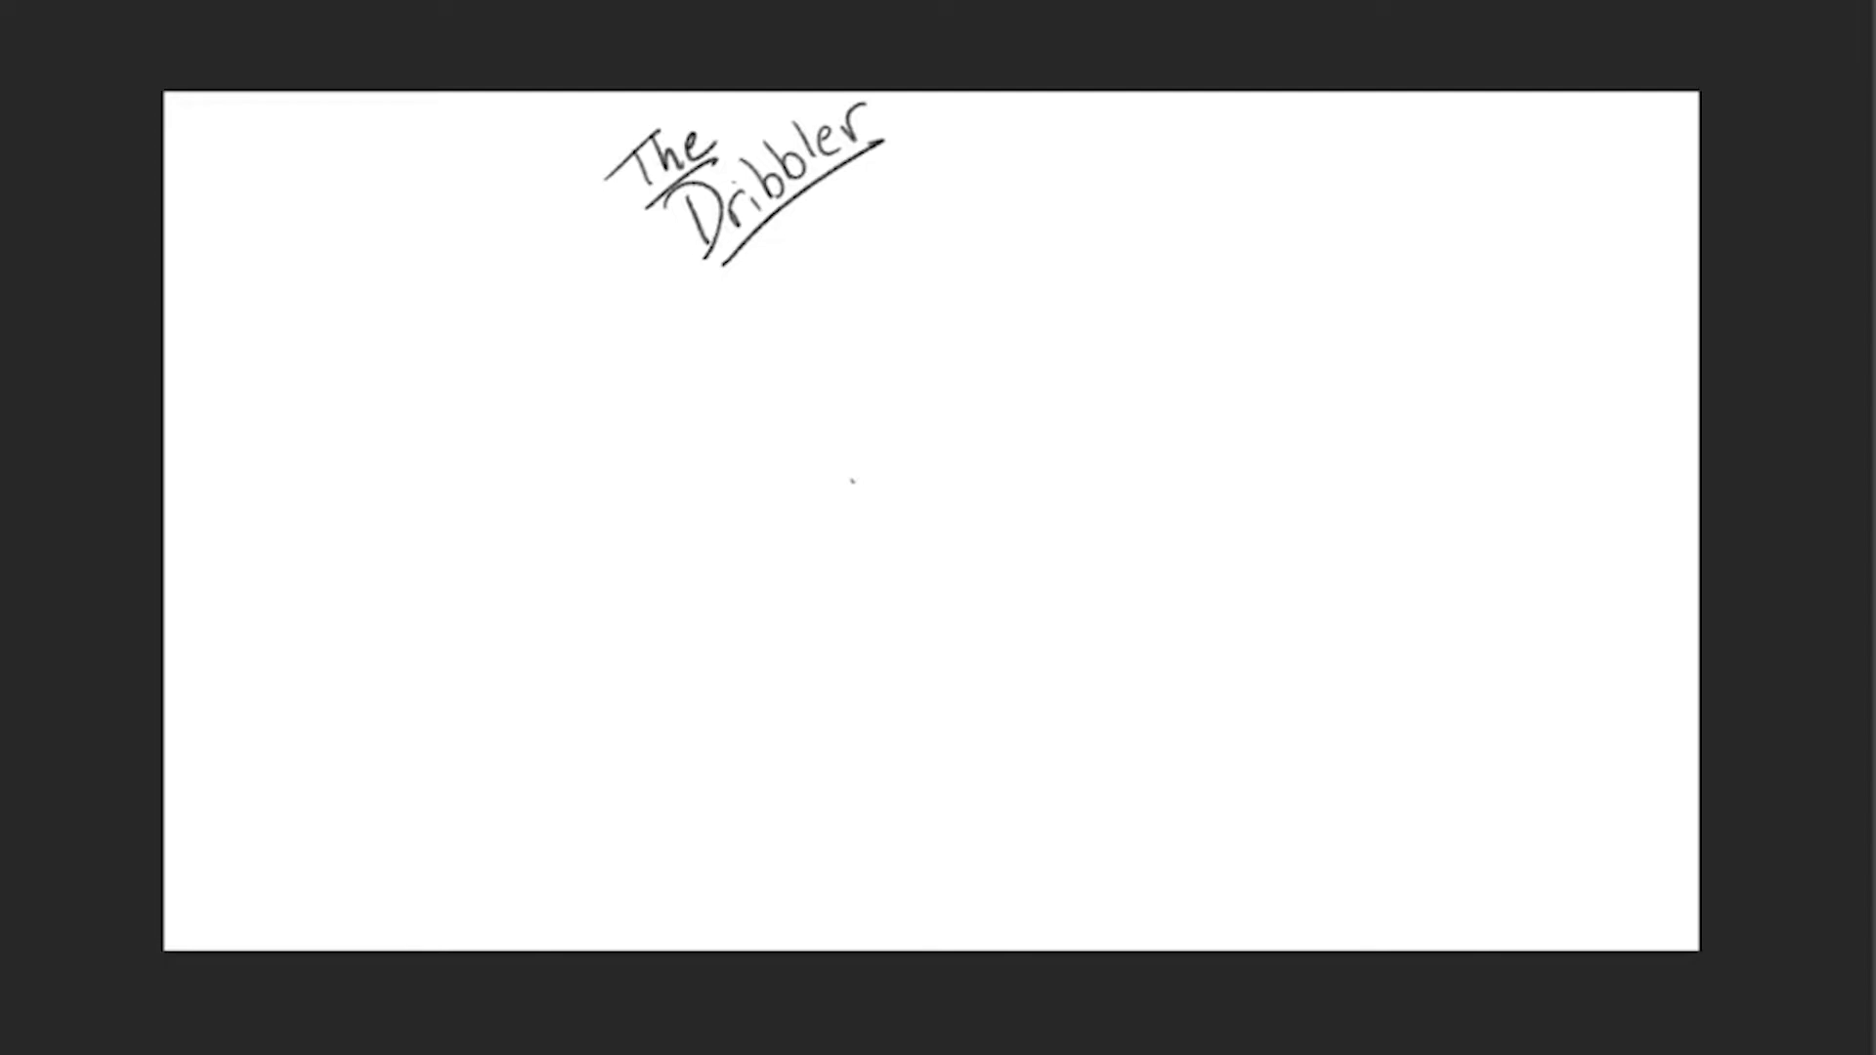
- Draw the Dribbler's starting outline, wavy chin edge and upright stub near the centre
drag(852, 483, 970, 477)
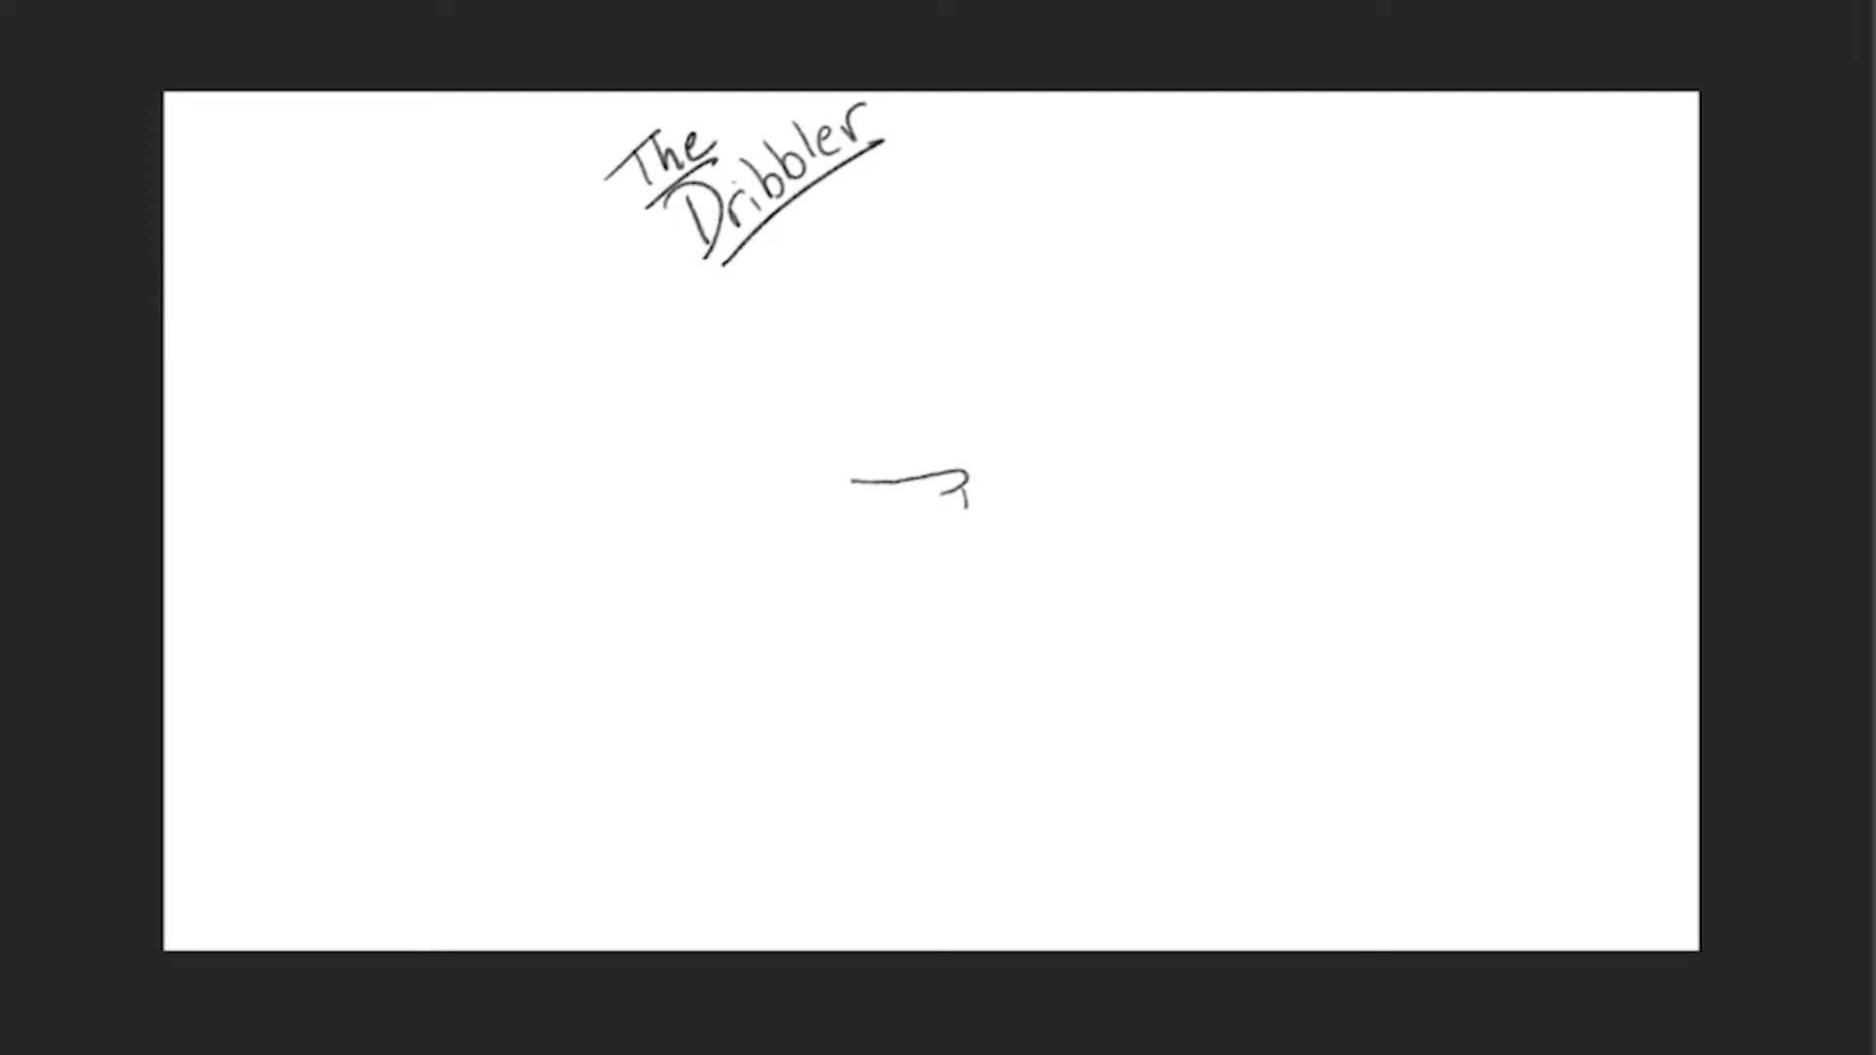
drag(958, 491, 958, 598)
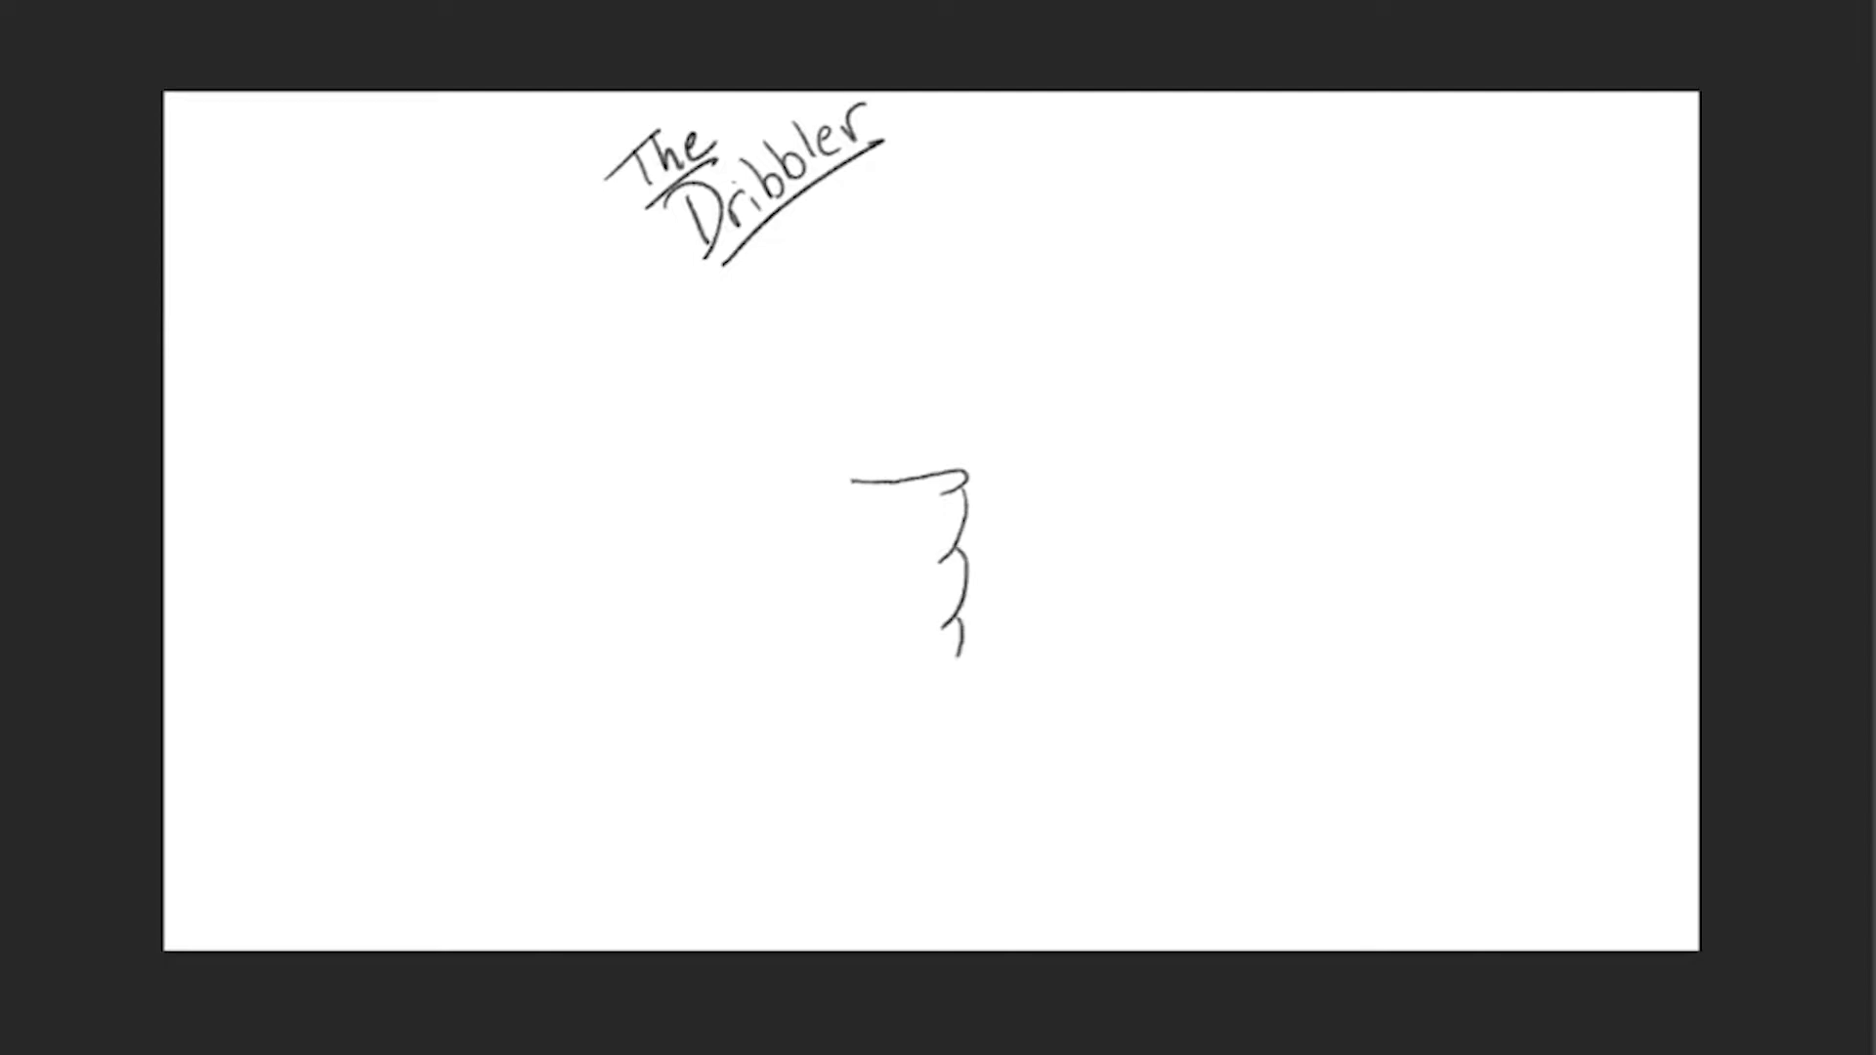
drag(833, 461, 850, 478)
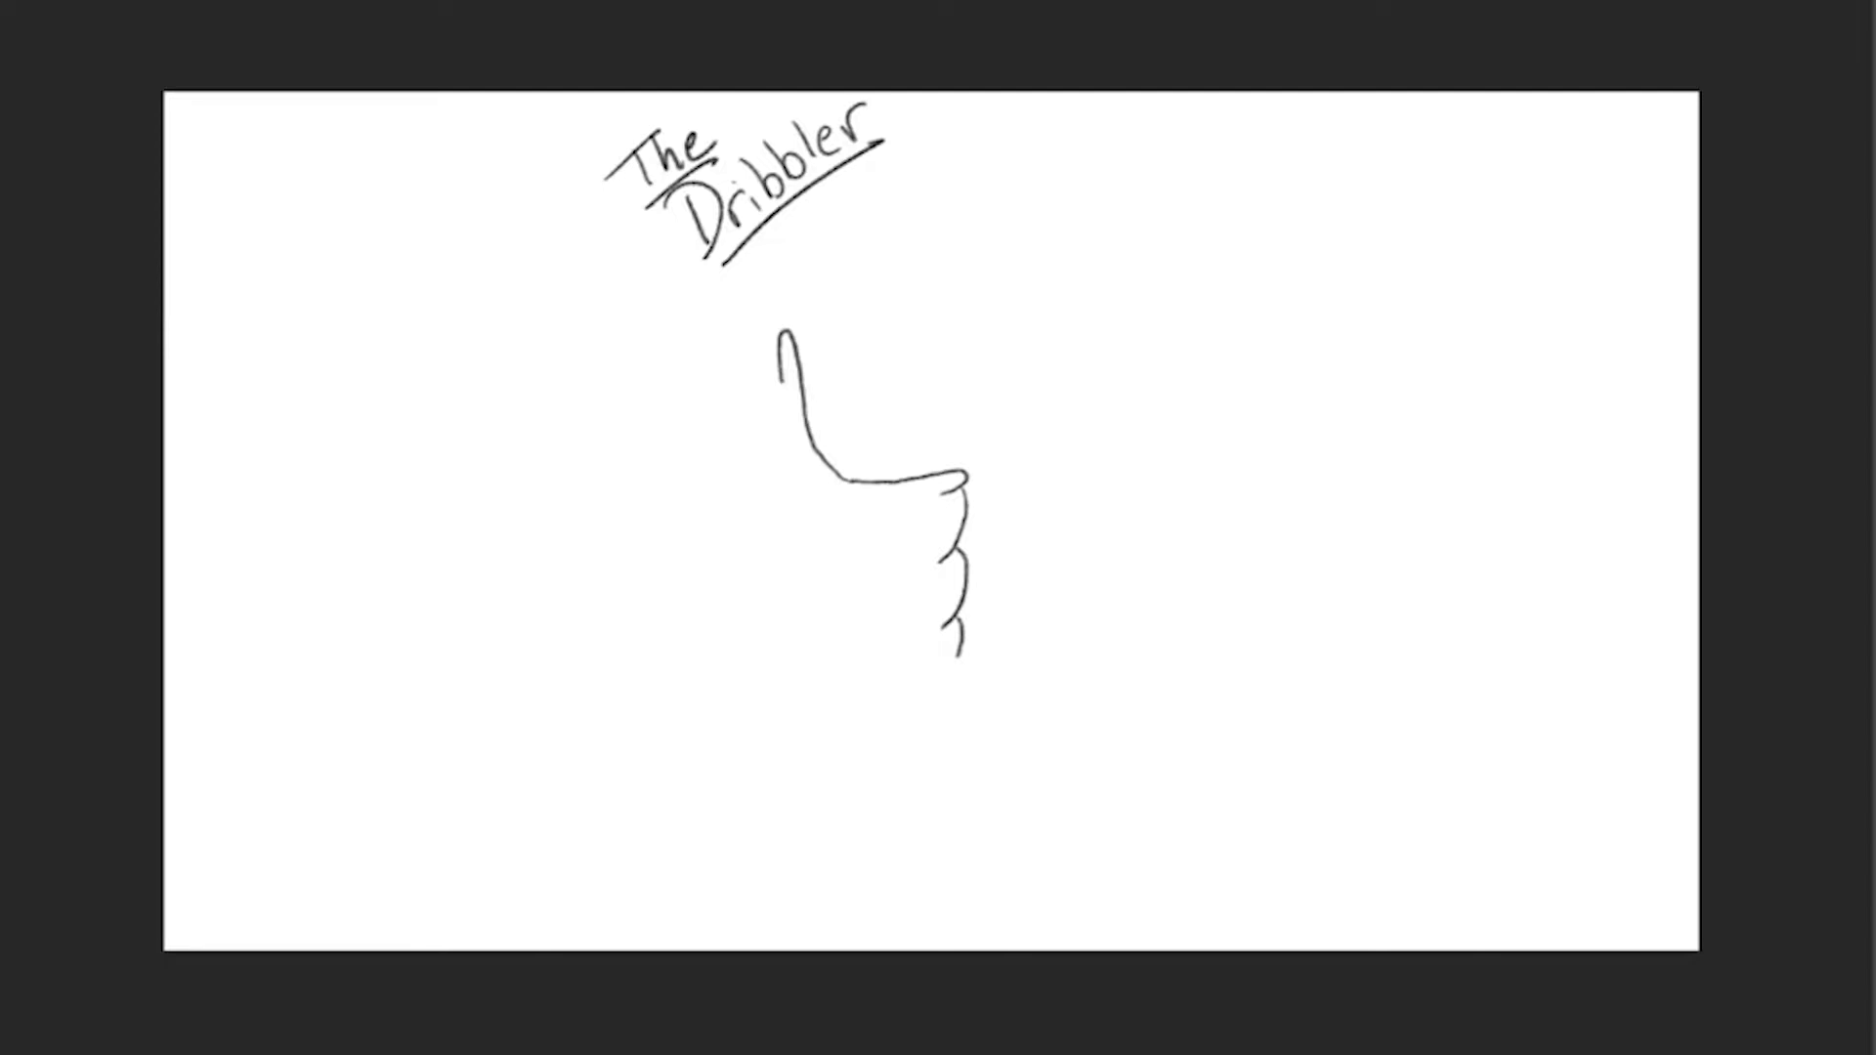
- Draw the head top, curve its back downward and bring the jaw line to the chin
drag(643, 409, 772, 365)
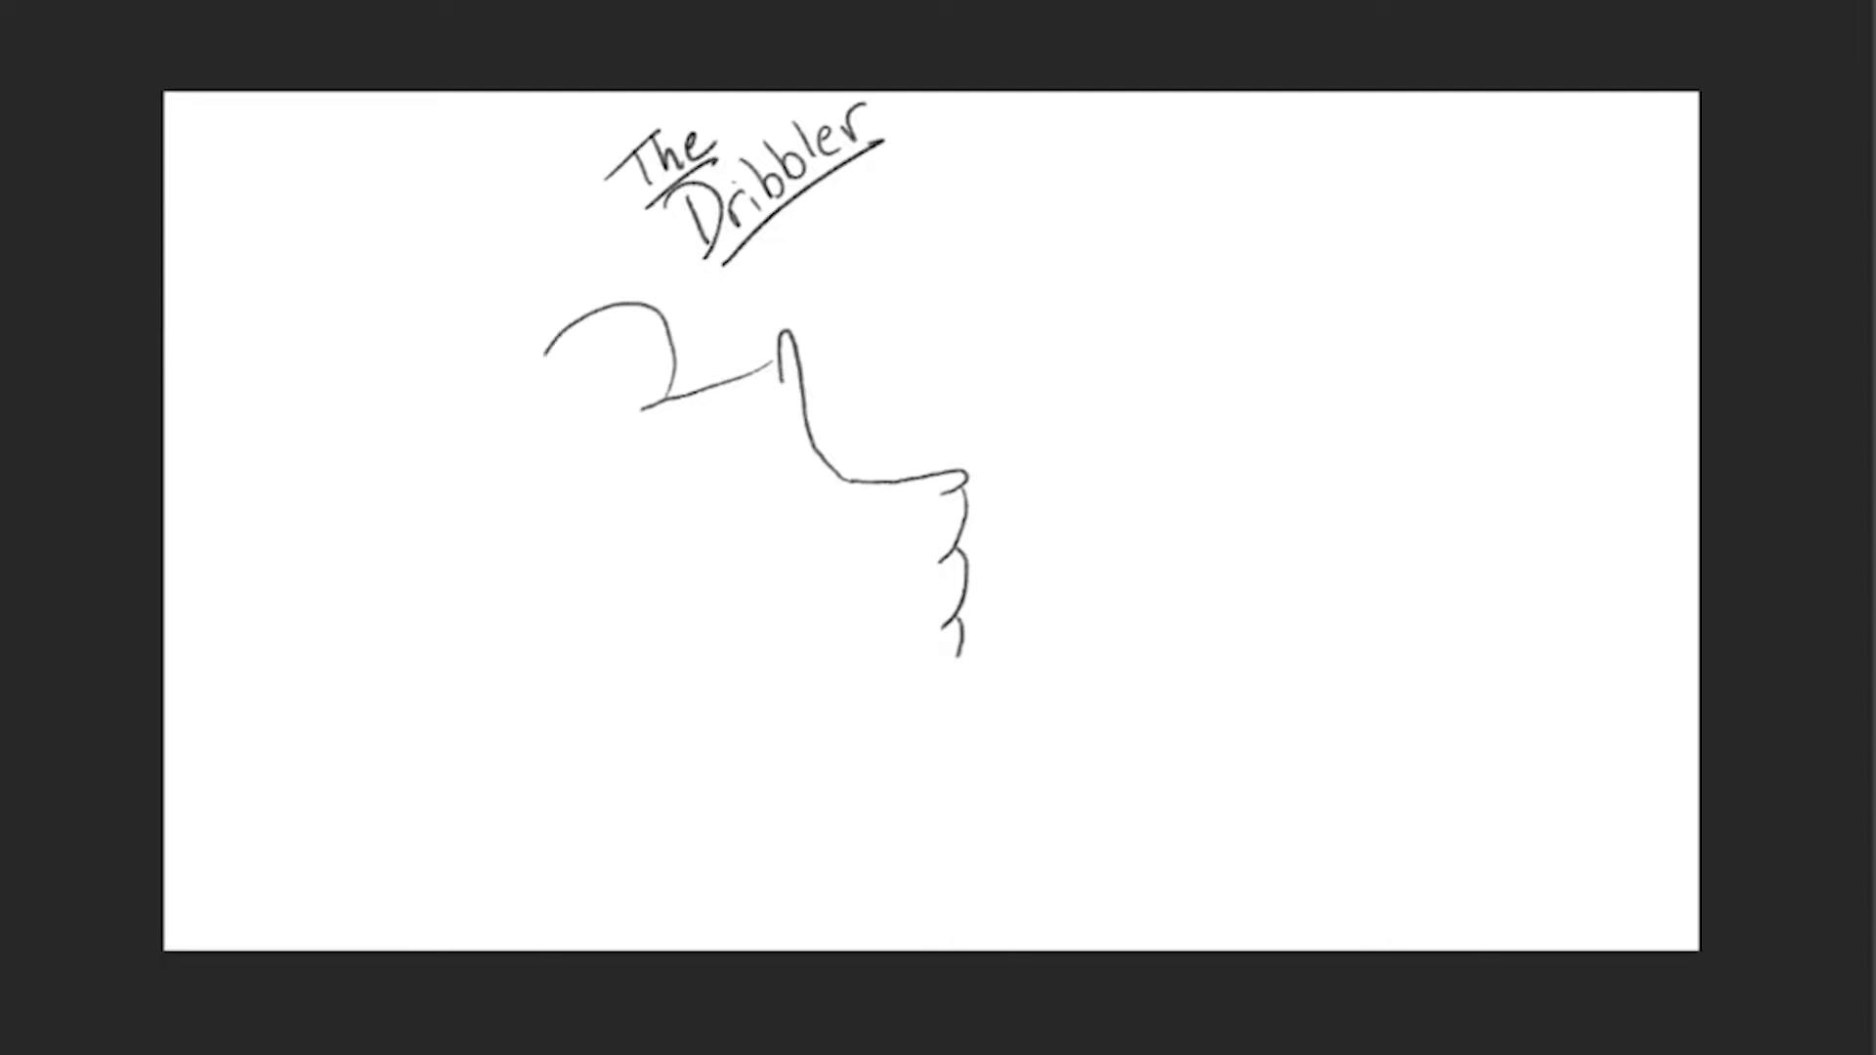
drag(557, 340, 622, 575)
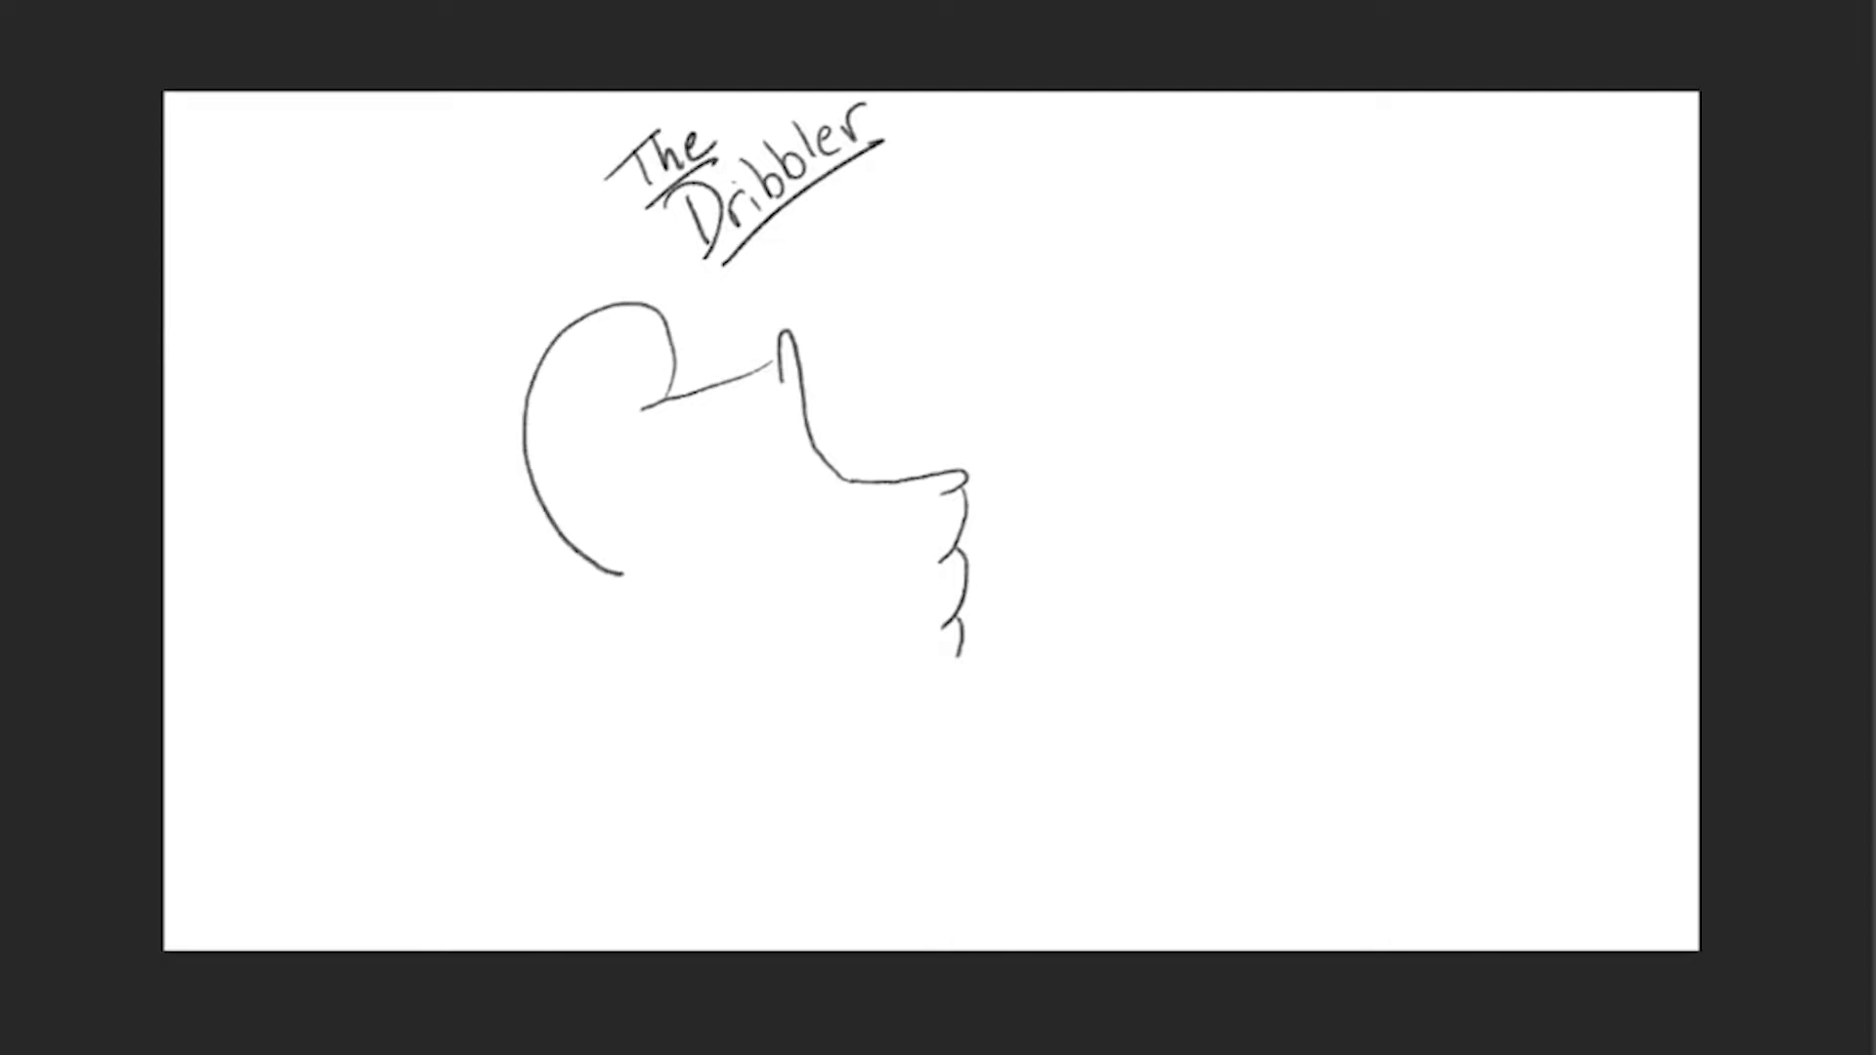
drag(610, 583, 772, 653)
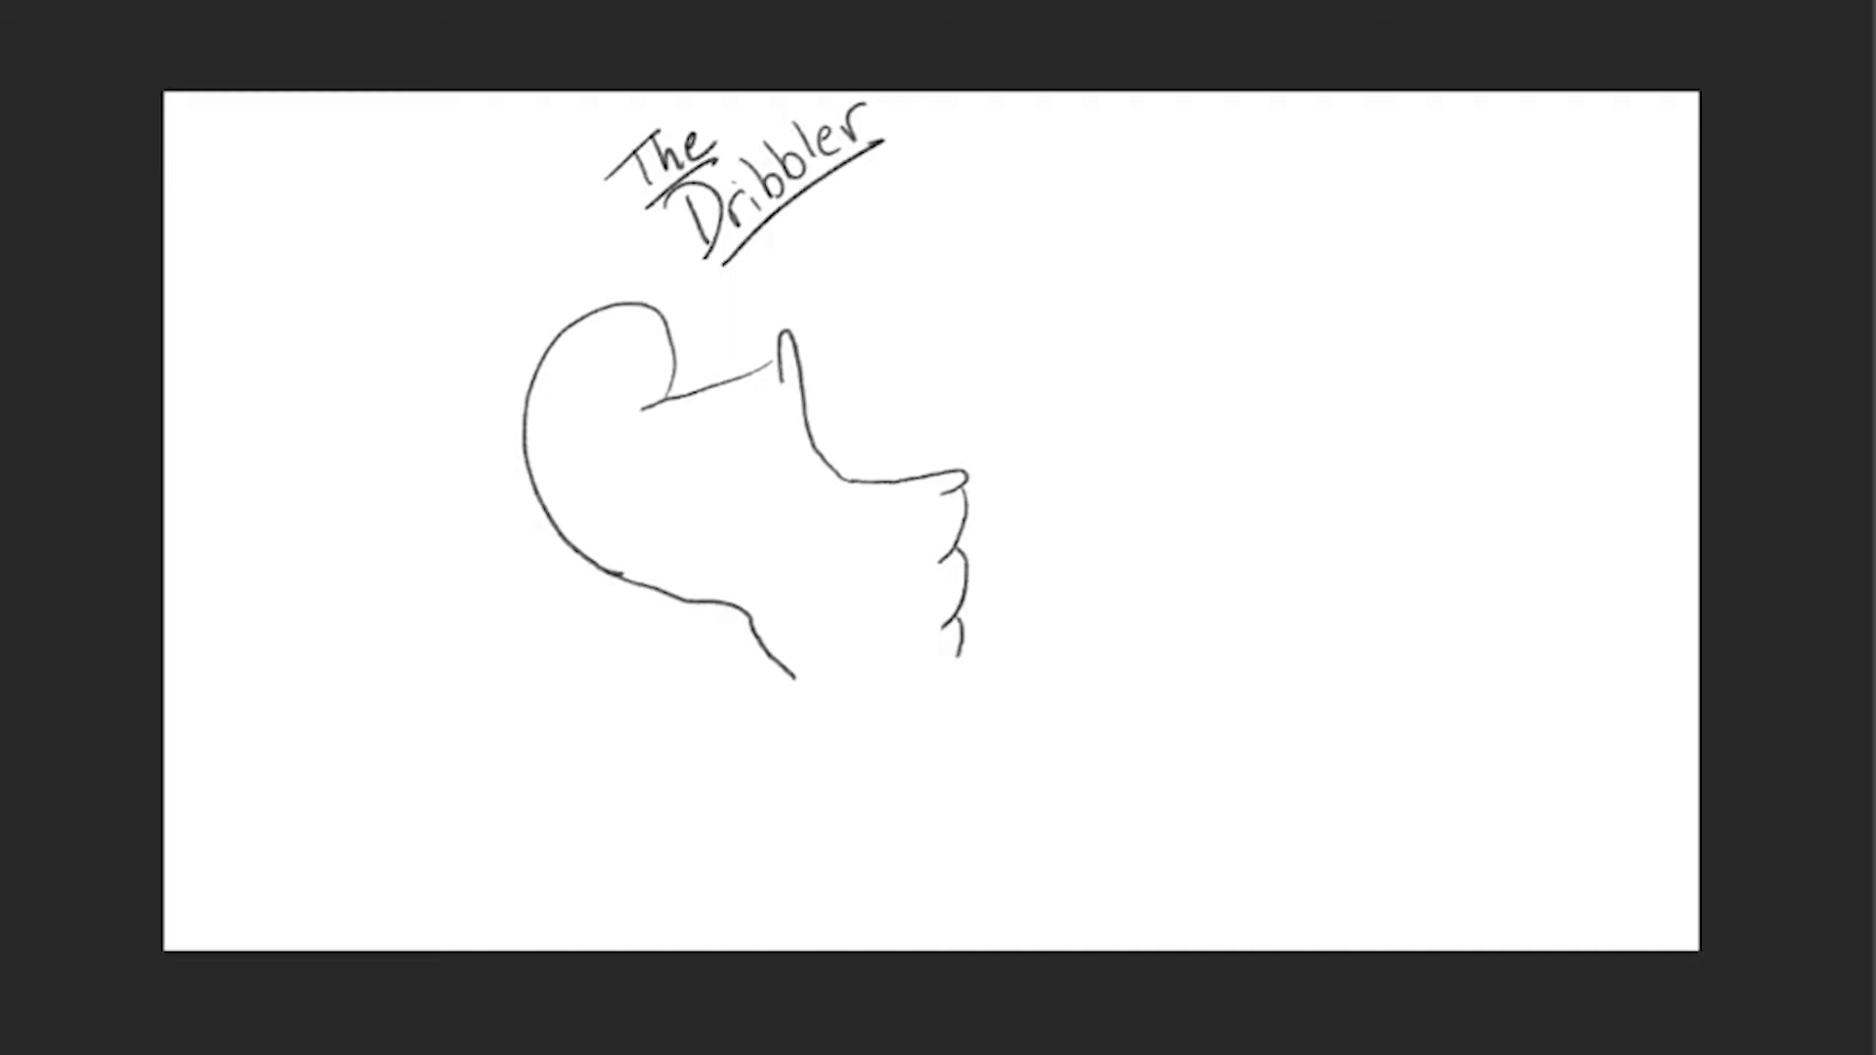
- Add a second wiggly upright shape and an open mouth with a lolling tongue loop
drag(833, 467, 887, 326)
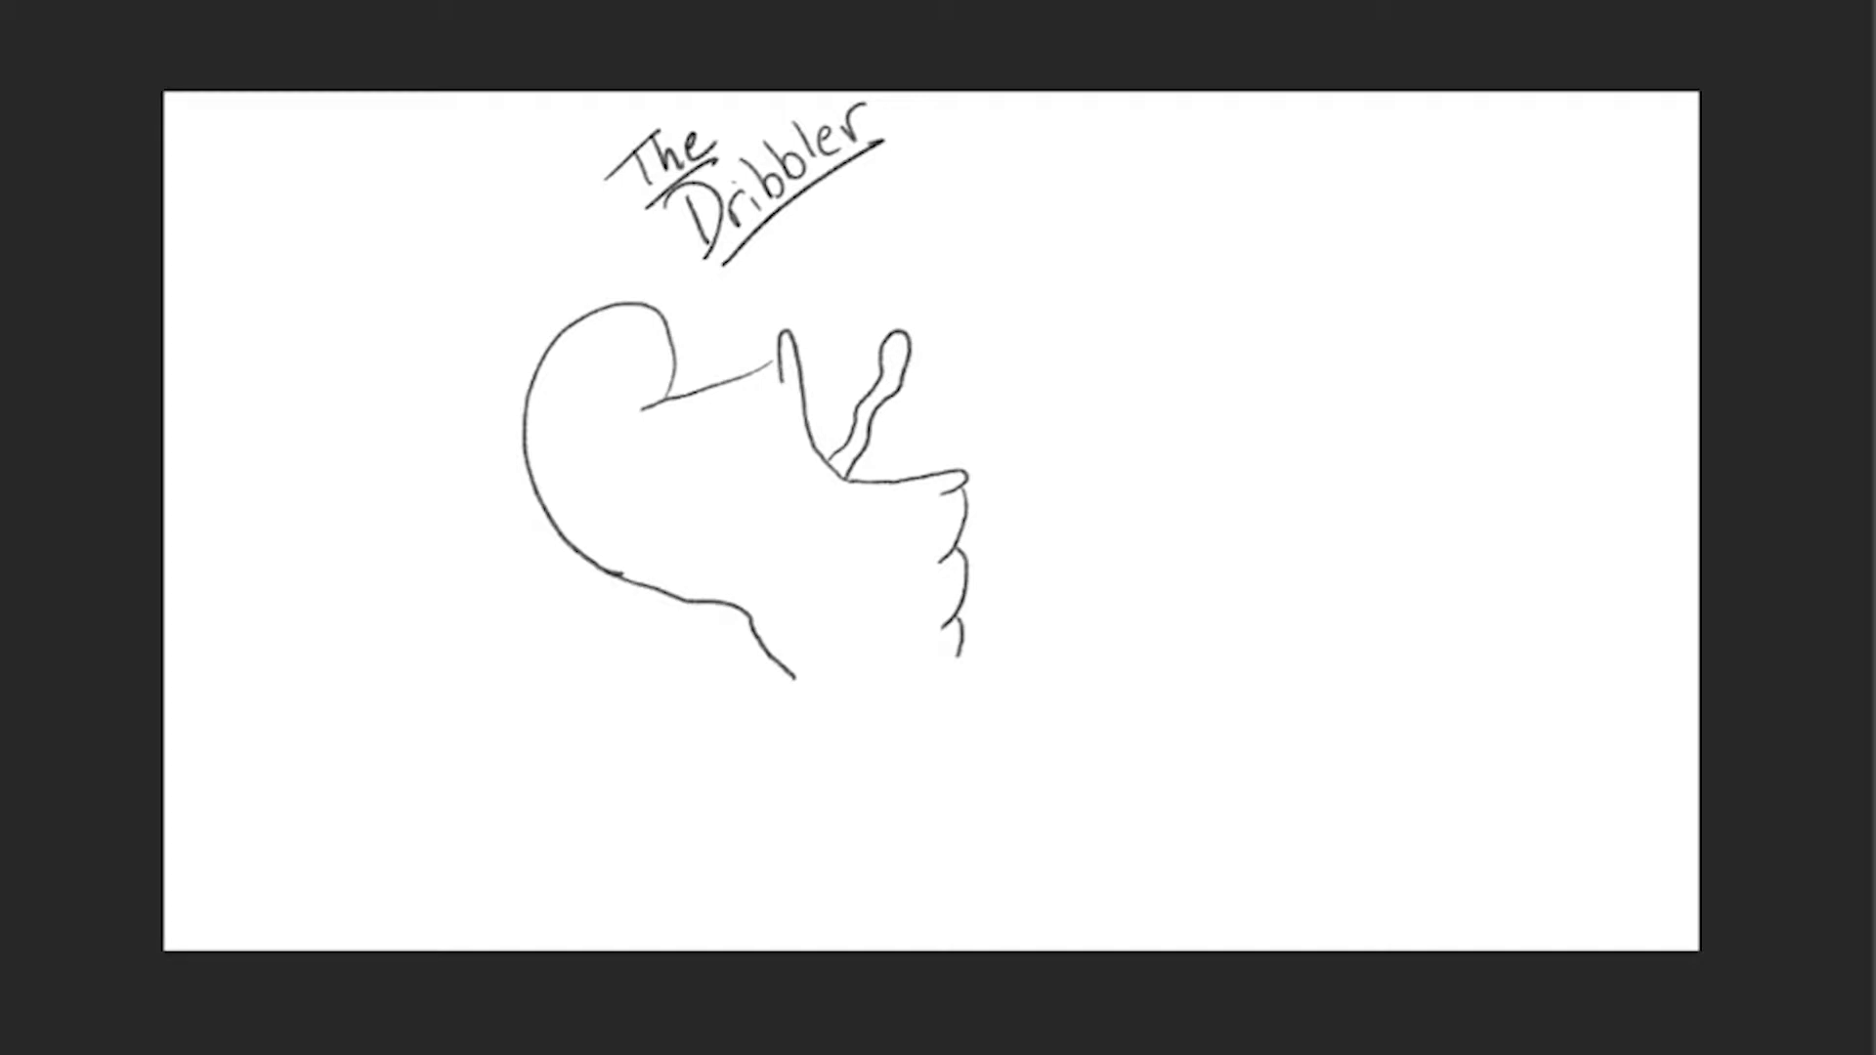
drag(852, 479, 845, 525)
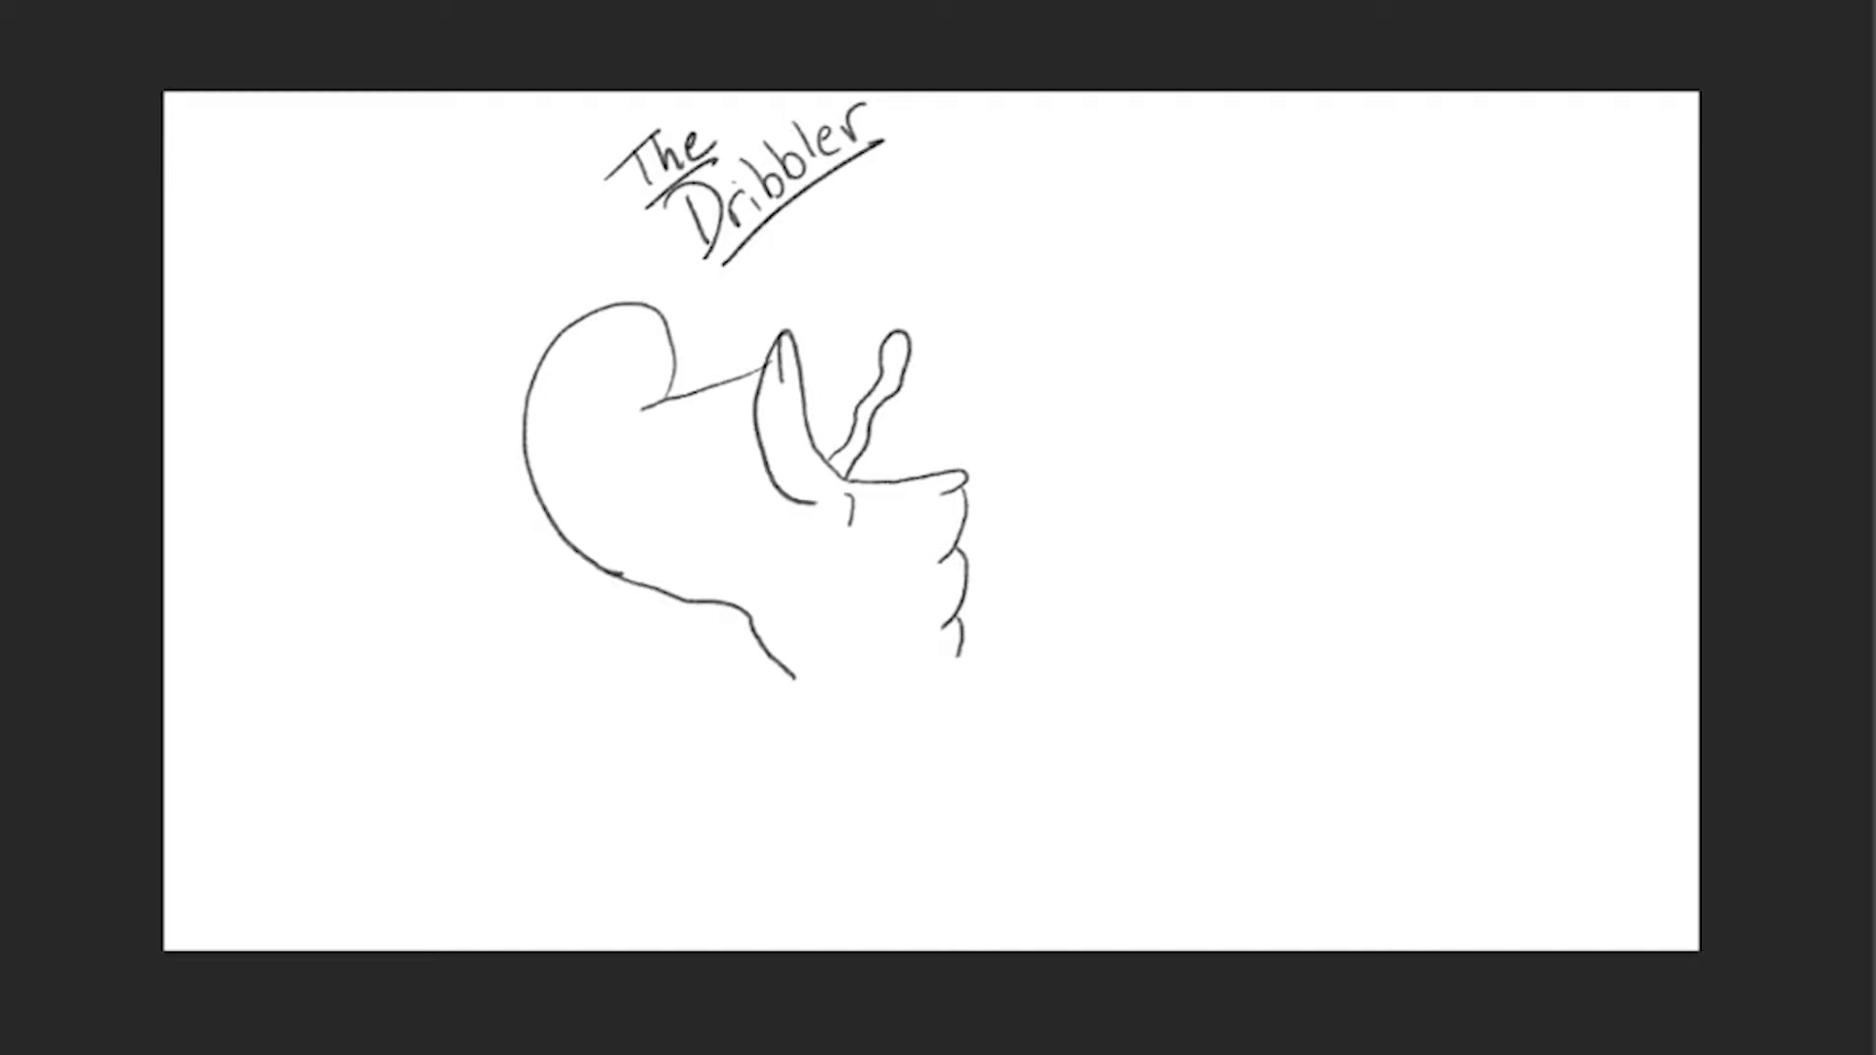
drag(813, 514, 903, 479)
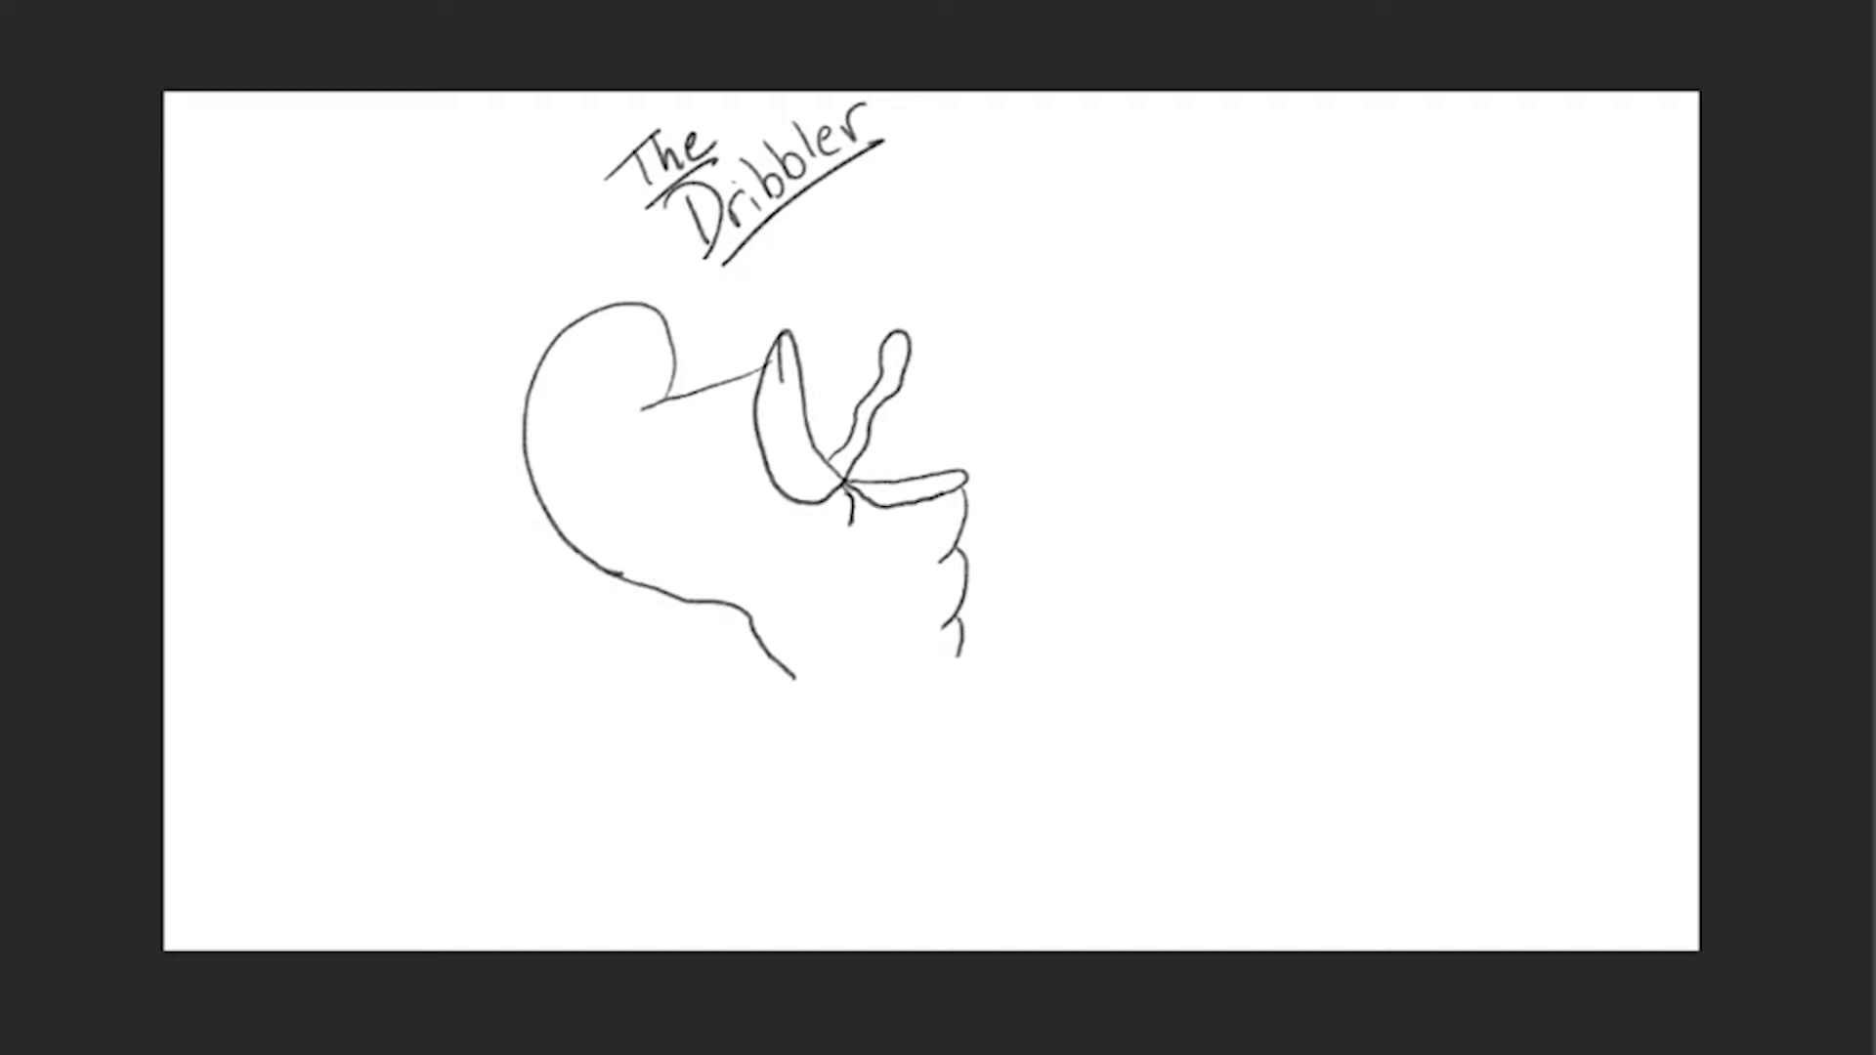
- Draw drool dripping below the mouth with an extra stroke beside it
drag(862, 508, 868, 586)
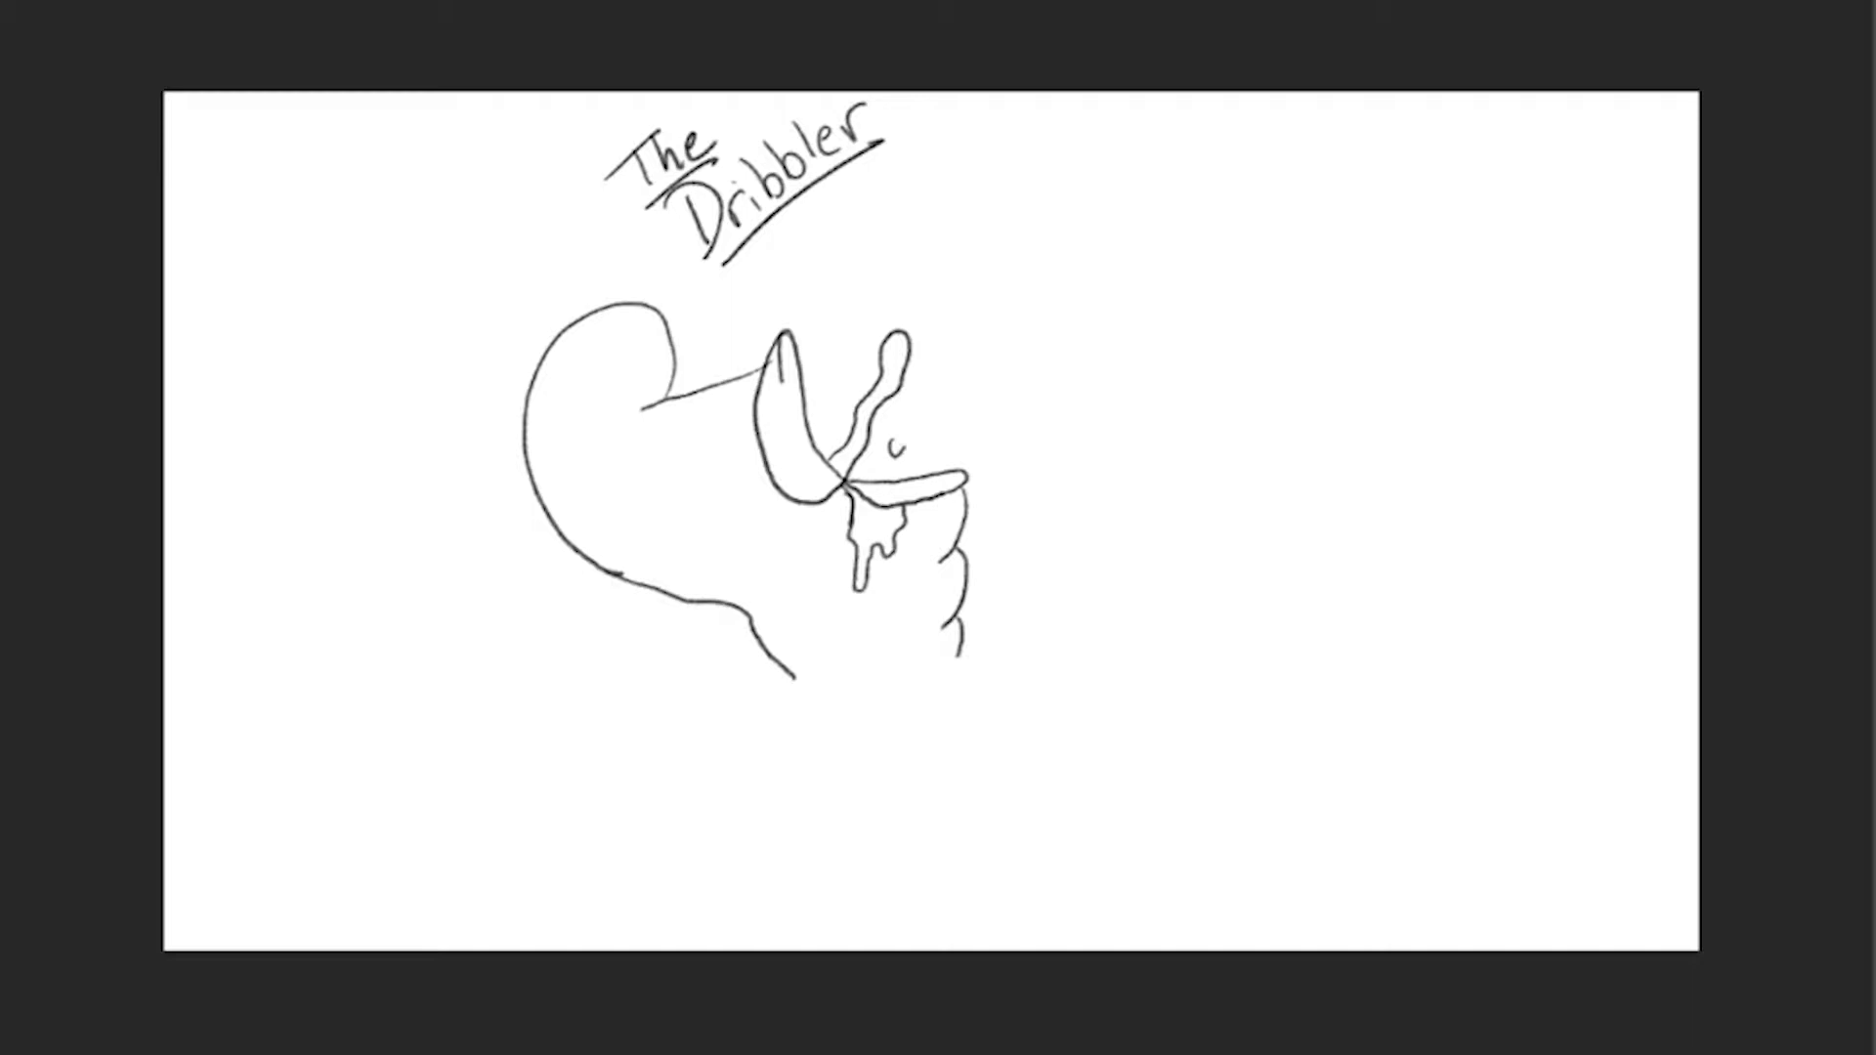
drag(981, 359, 897, 467)
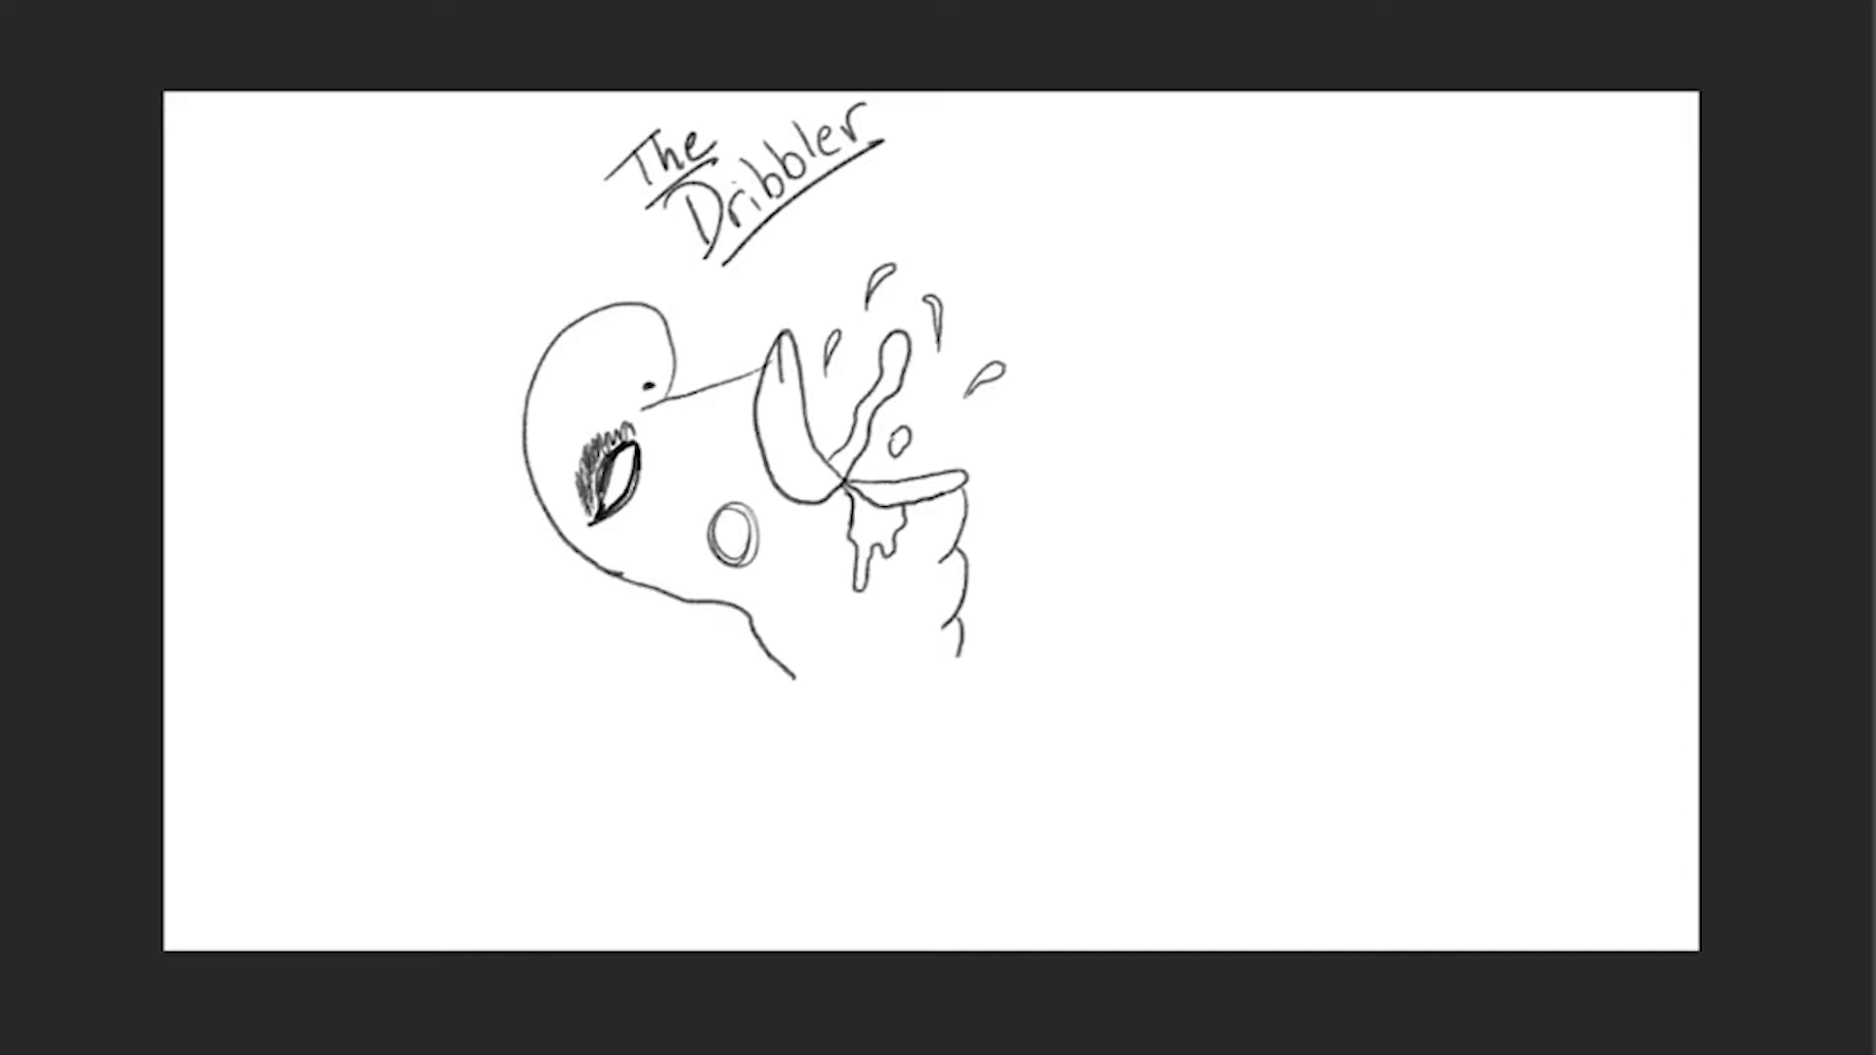
- Draw the ribbed neck folds below the Dribbler's mouth
drag(717, 532, 737, 563)
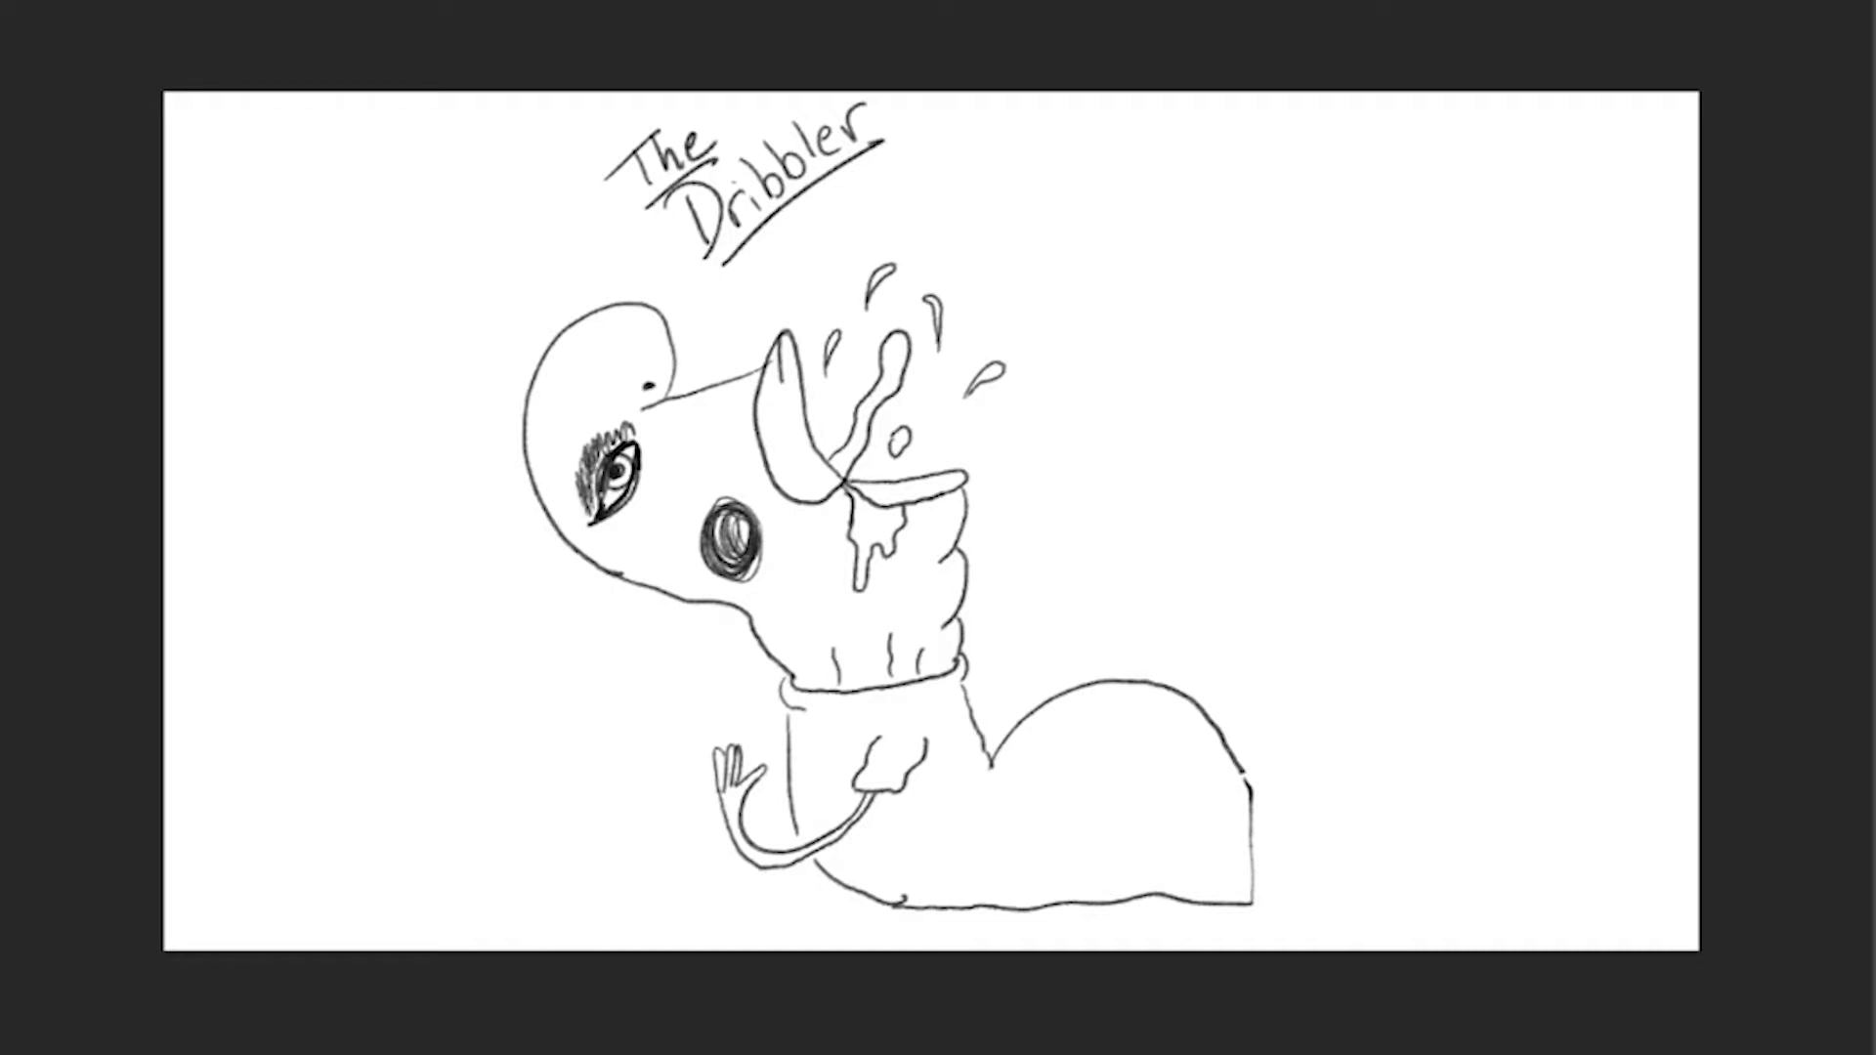
- Extend the Dribbler's body toward the right side of the canvas
drag(1179, 696, 1263, 737)
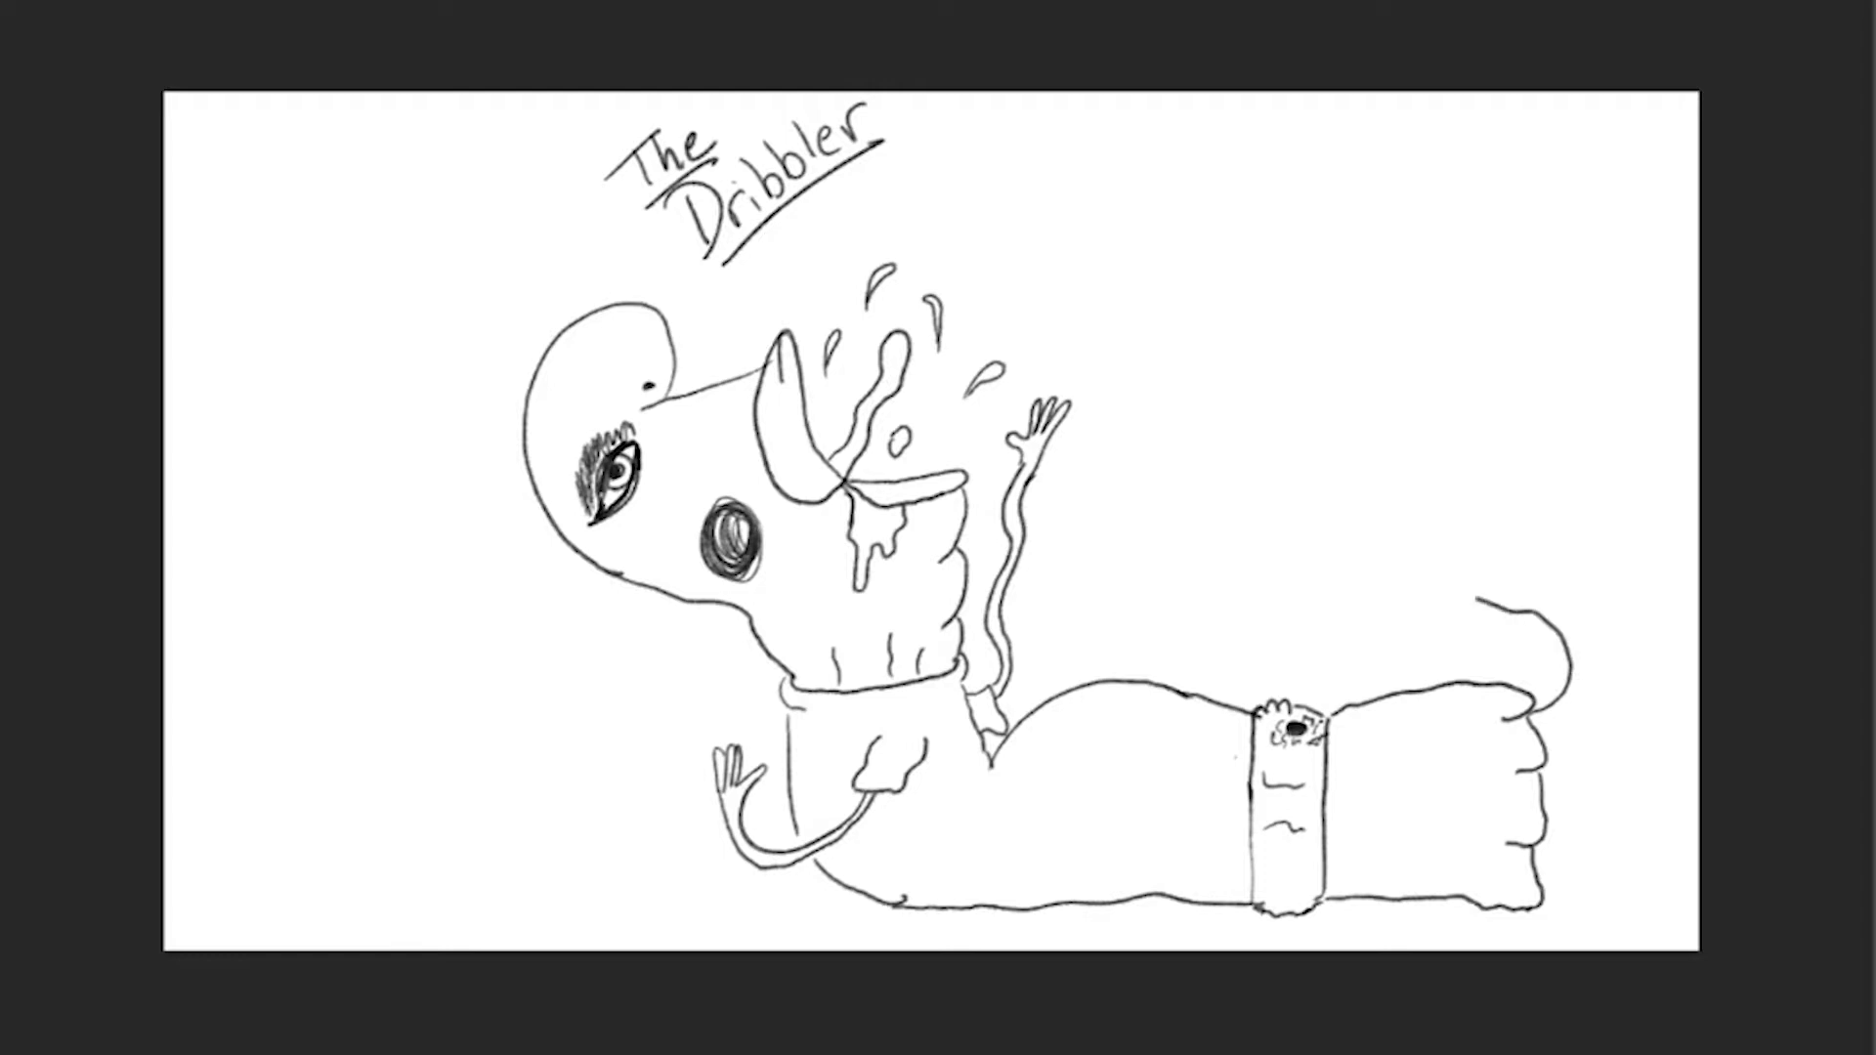
- Draw a large wavy outline rising above and right of the tail end
drag(1247, 299, 1489, 598)
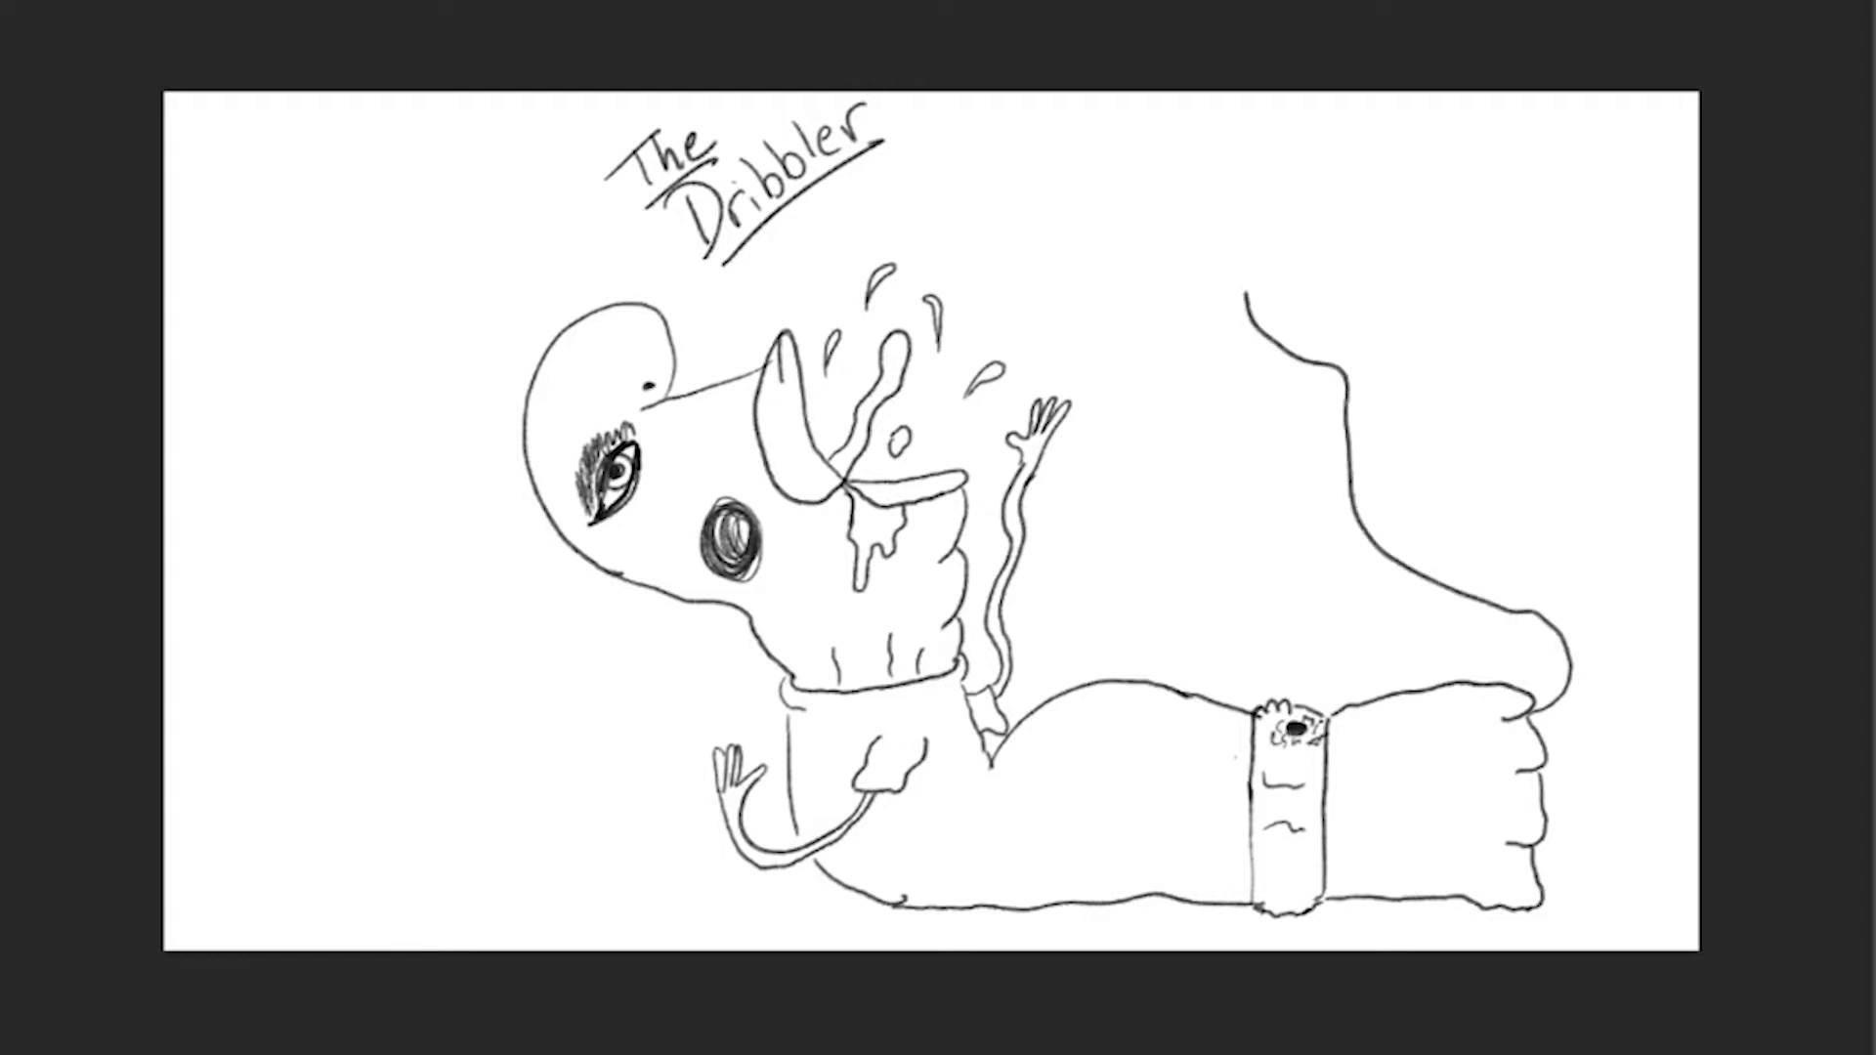
drag(1352, 444, 1556, 743)
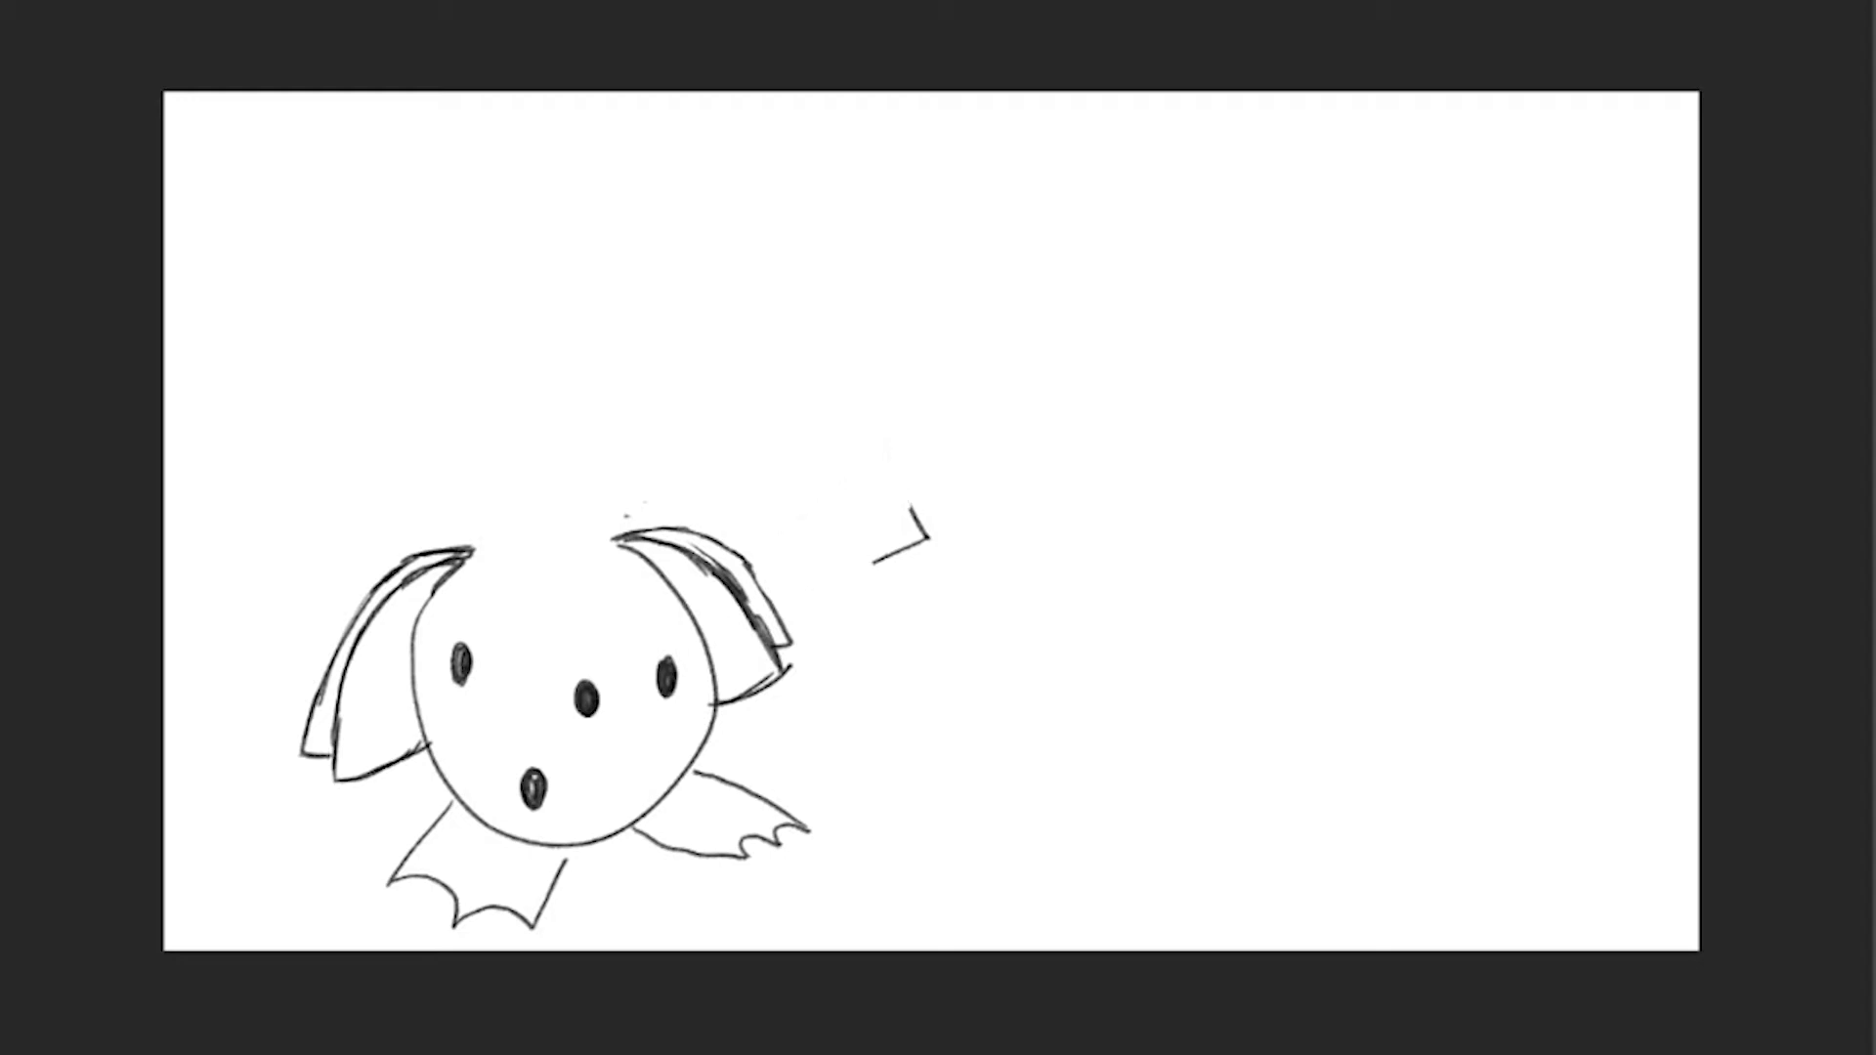
- Draw the coiled tail segments ending in a hook and a long upward neck
drag(790, 563, 838, 647)
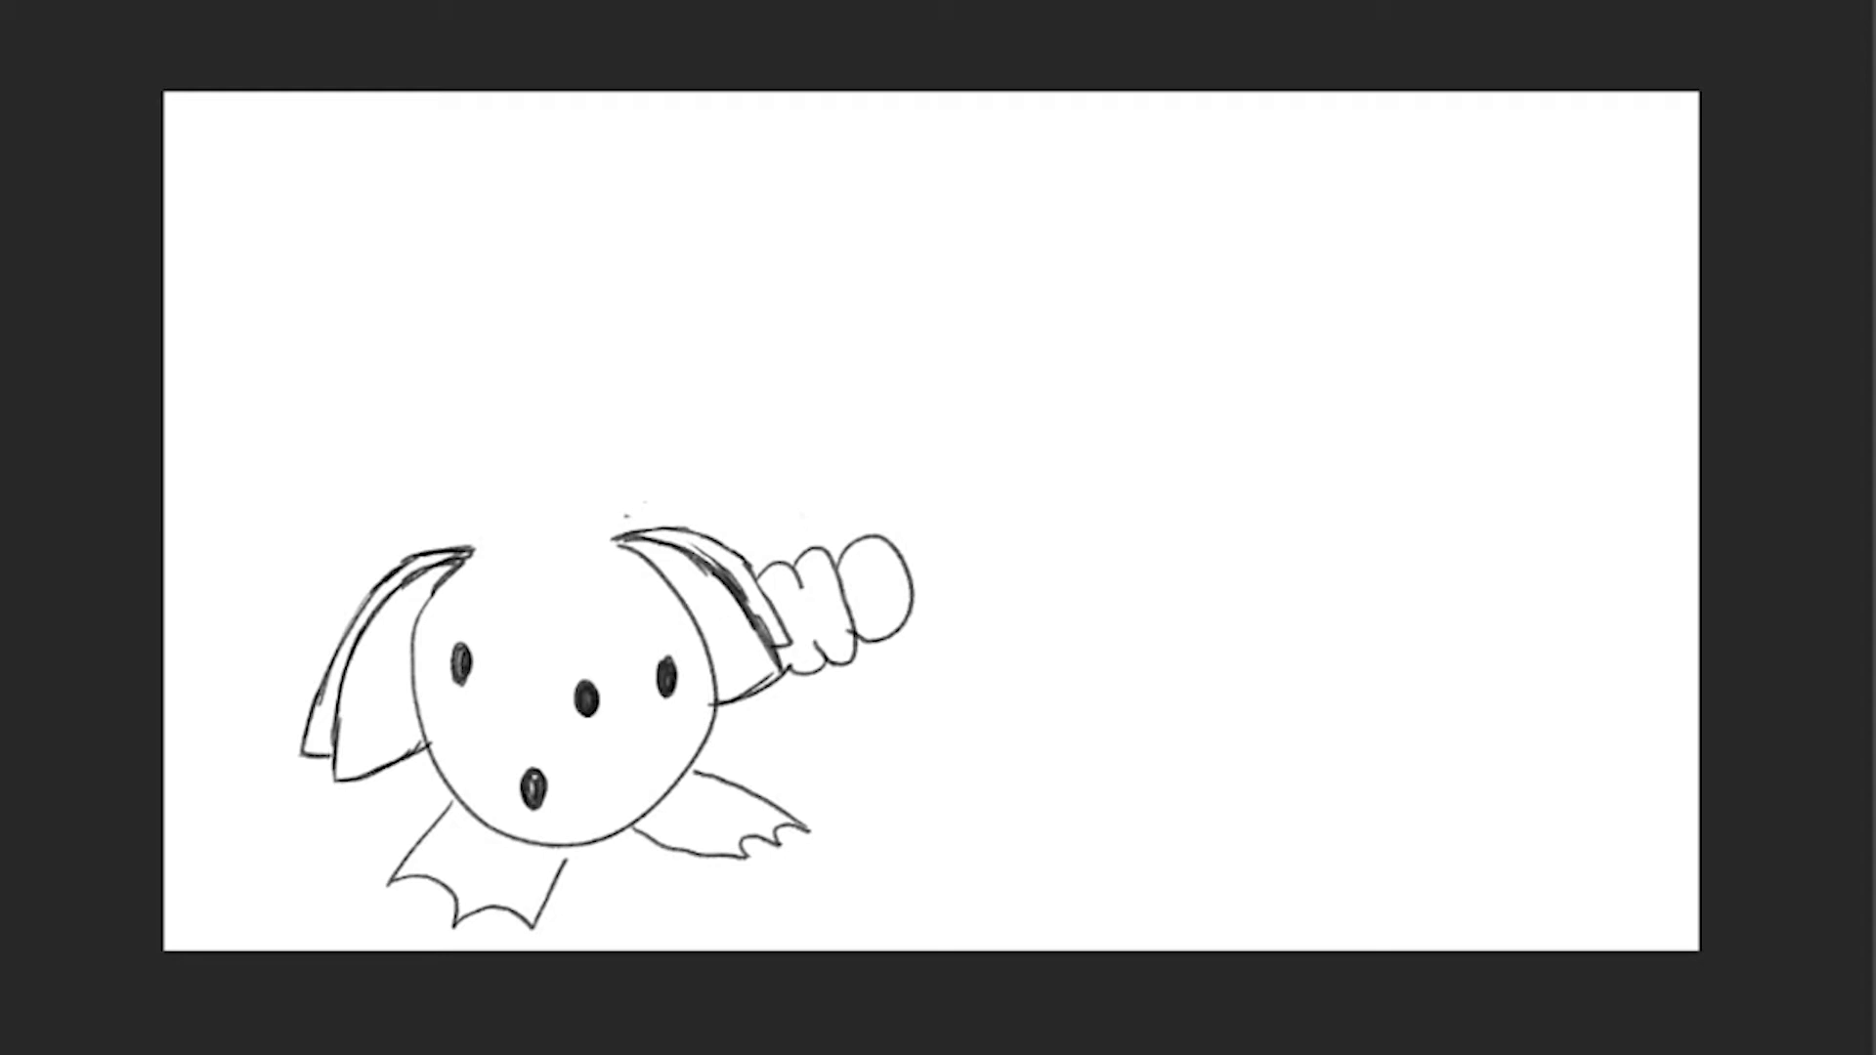
drag(909, 575, 1010, 671)
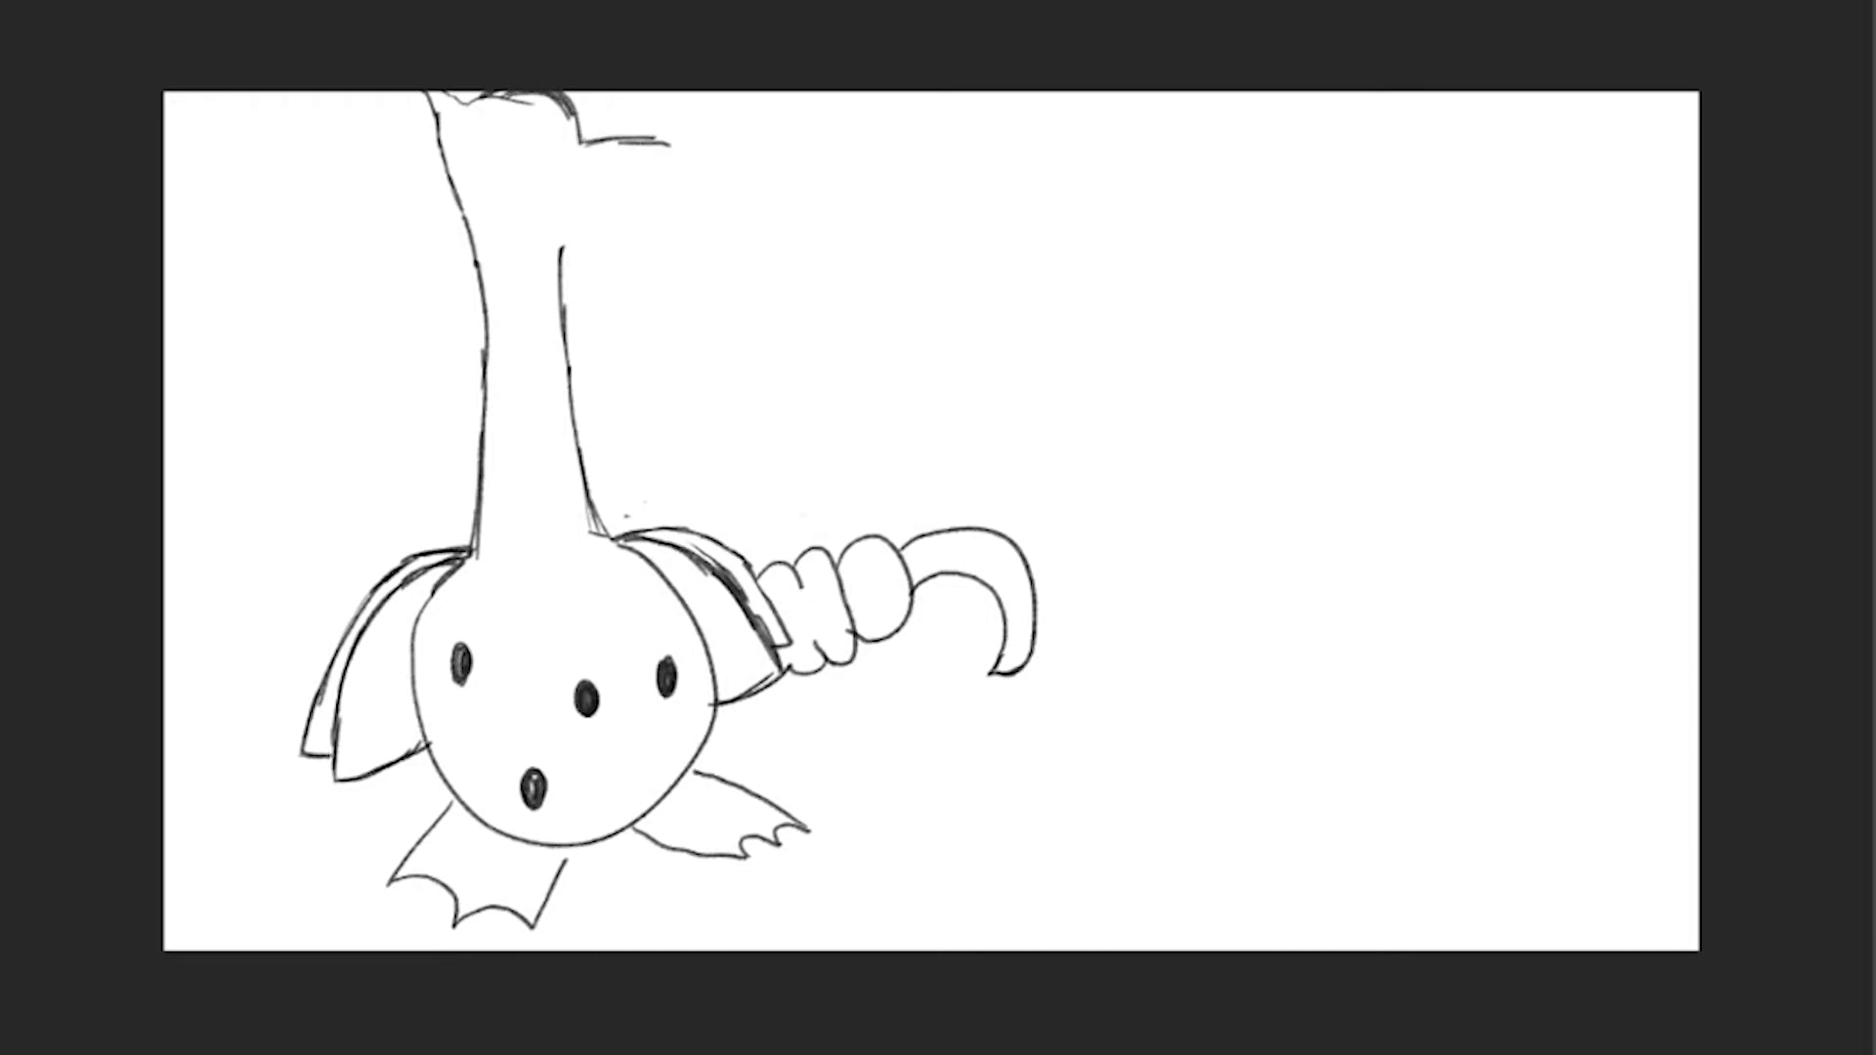
- Draw the giraffe head with eyes and mouth, wavy neck lines and a right-edge arm
drag(610, 142, 688, 233)
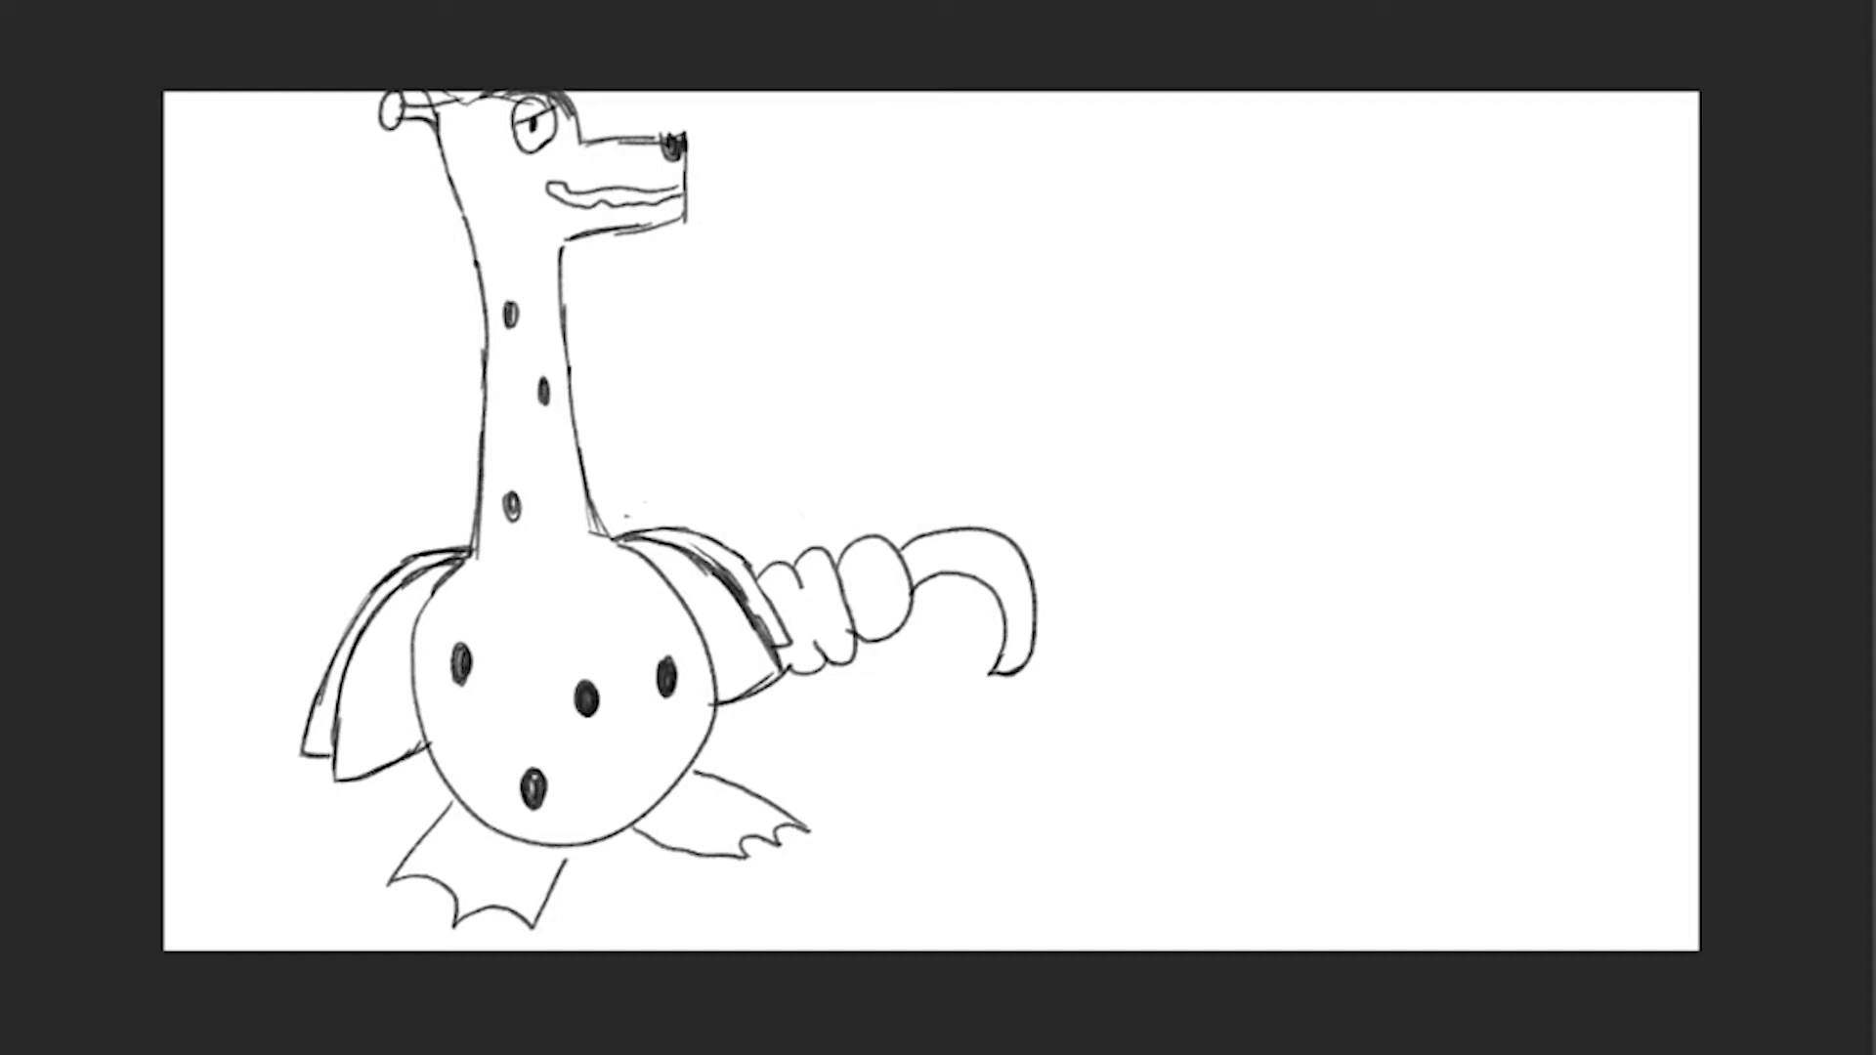
drag(393, 340, 413, 485)
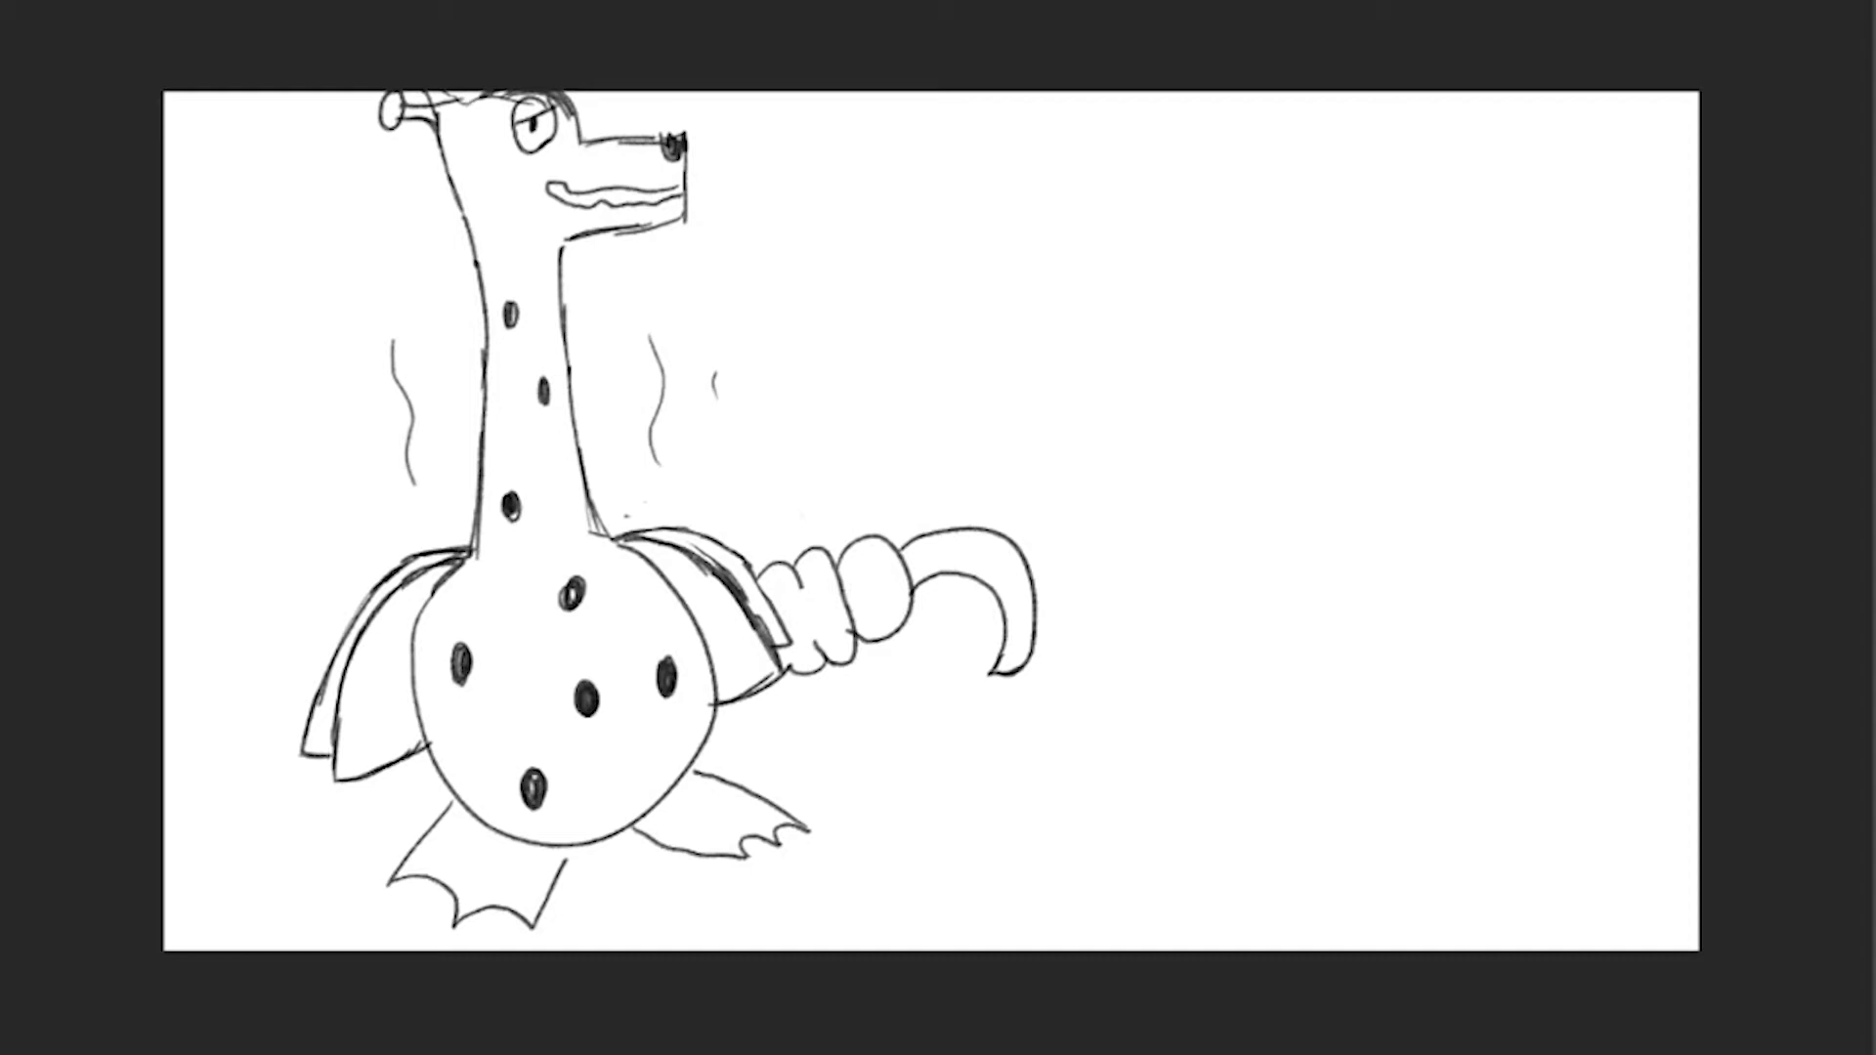
drag(1370, 608, 1442, 604)
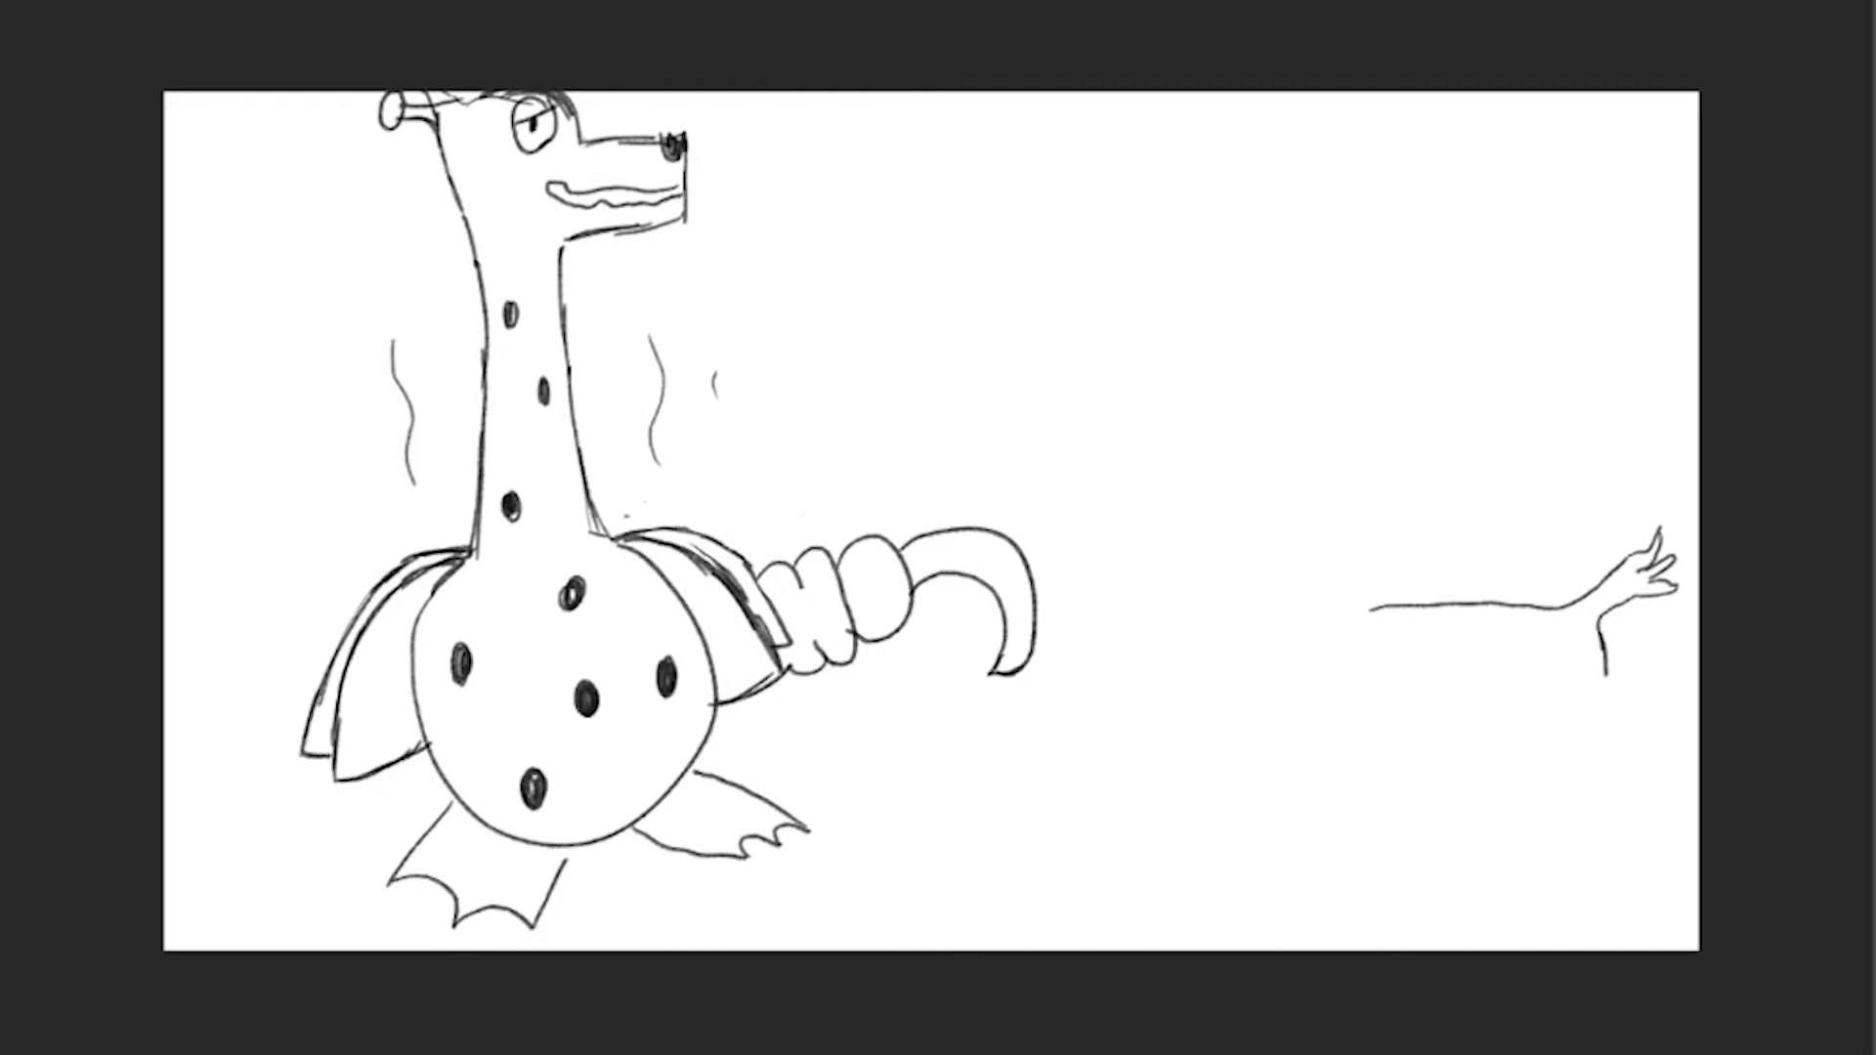
- Draw the four-legged body with oval head on the right and hatch inside the head
drag(1601, 682, 1569, 880)
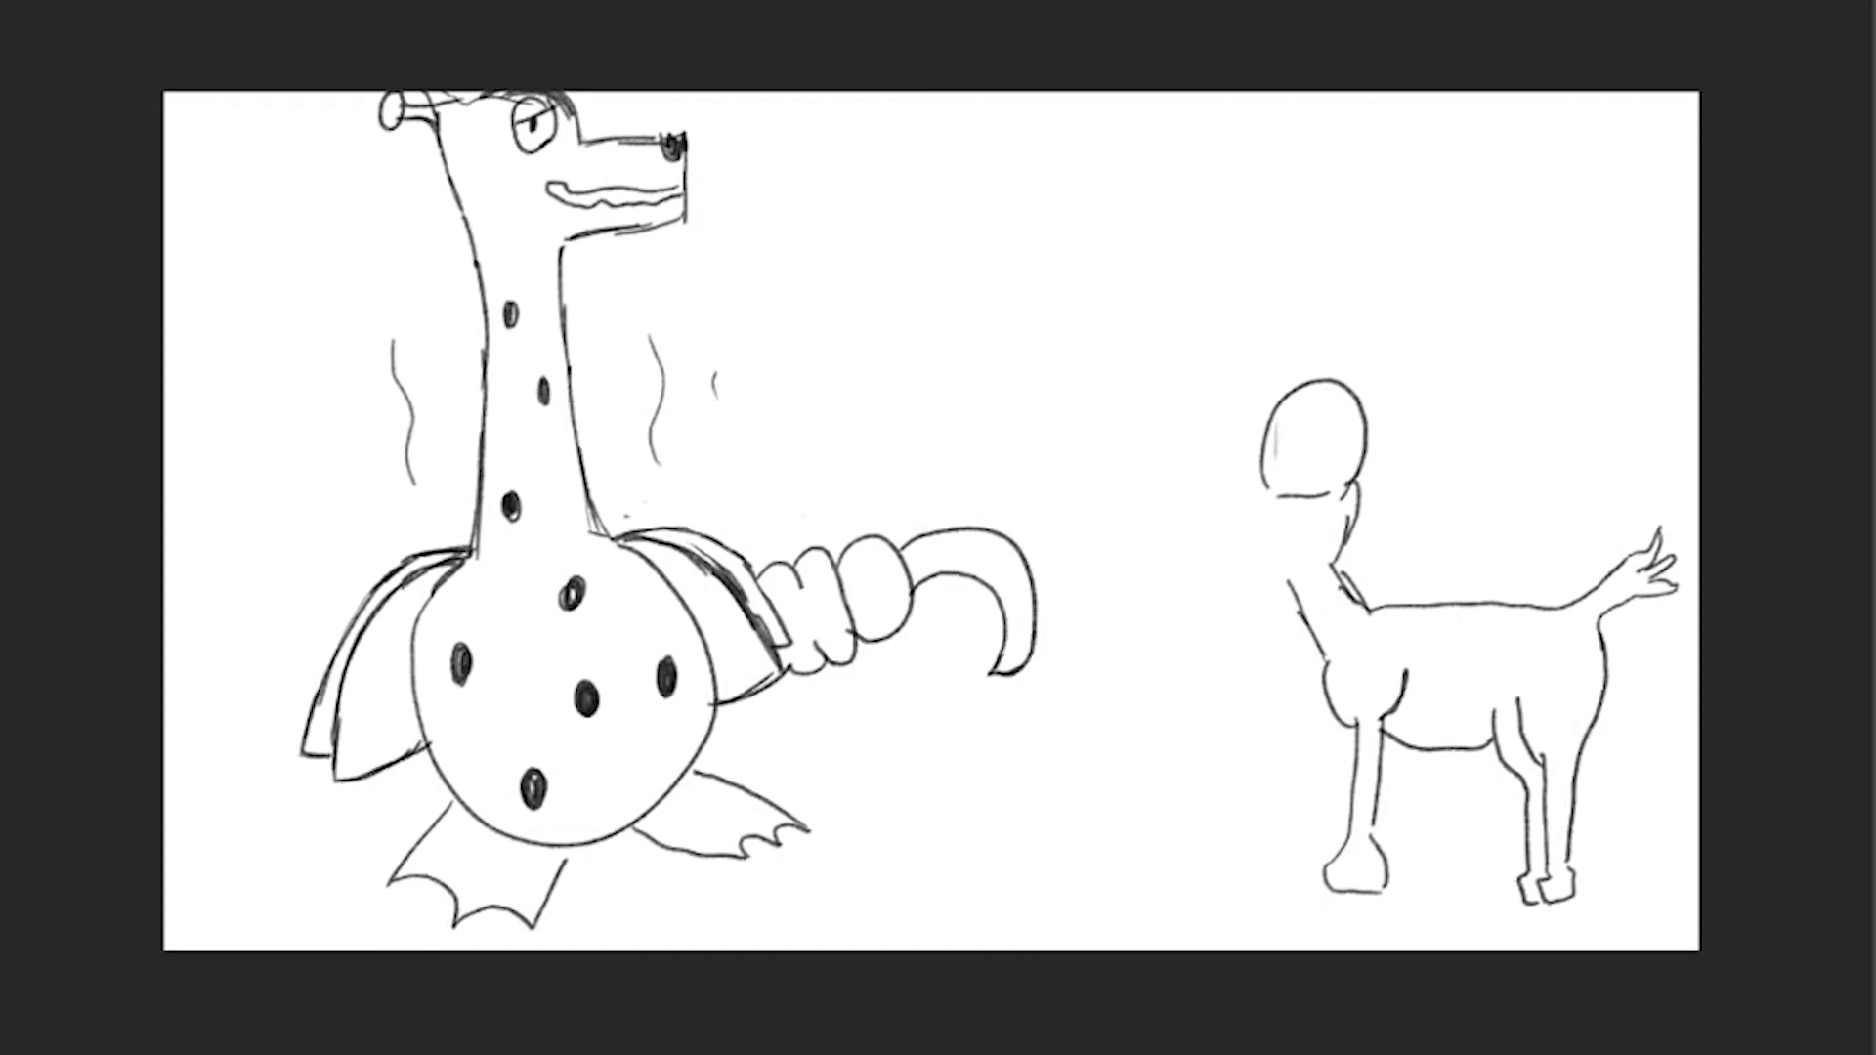
drag(1286, 395, 1323, 496)
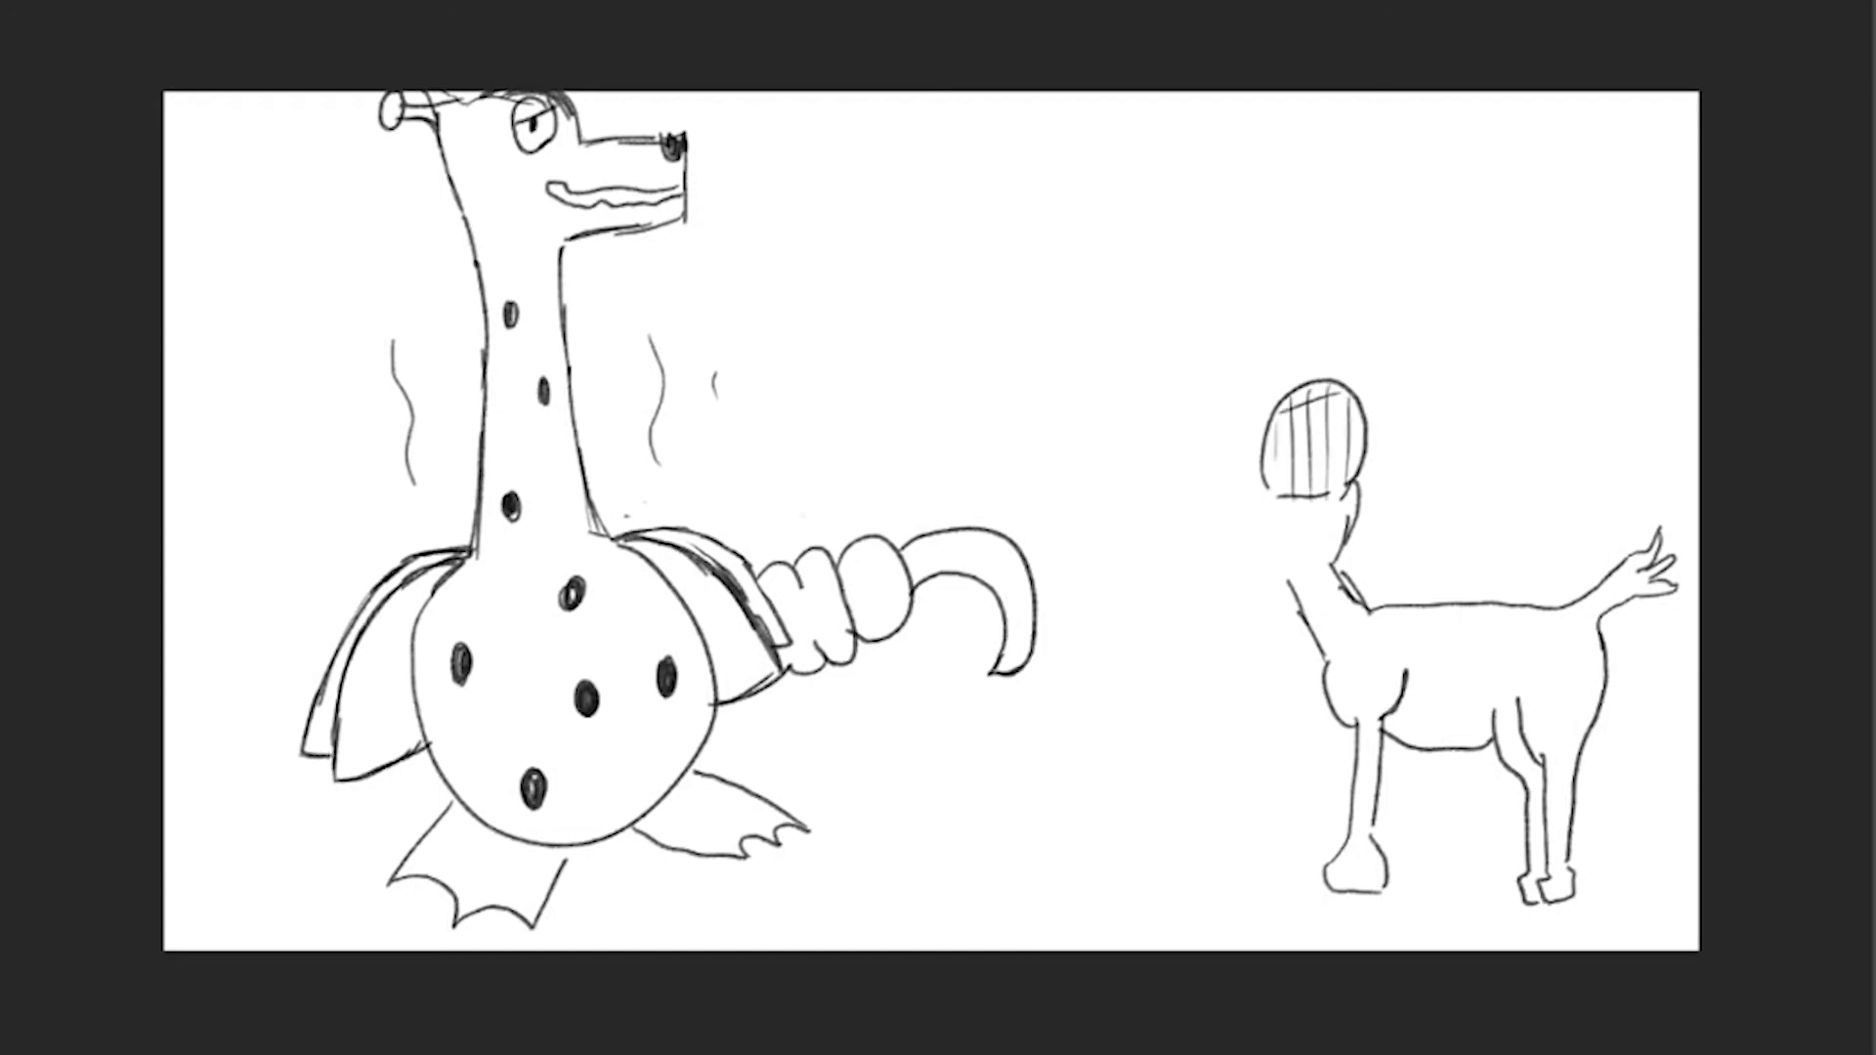
drag(1286, 418, 1341, 479)
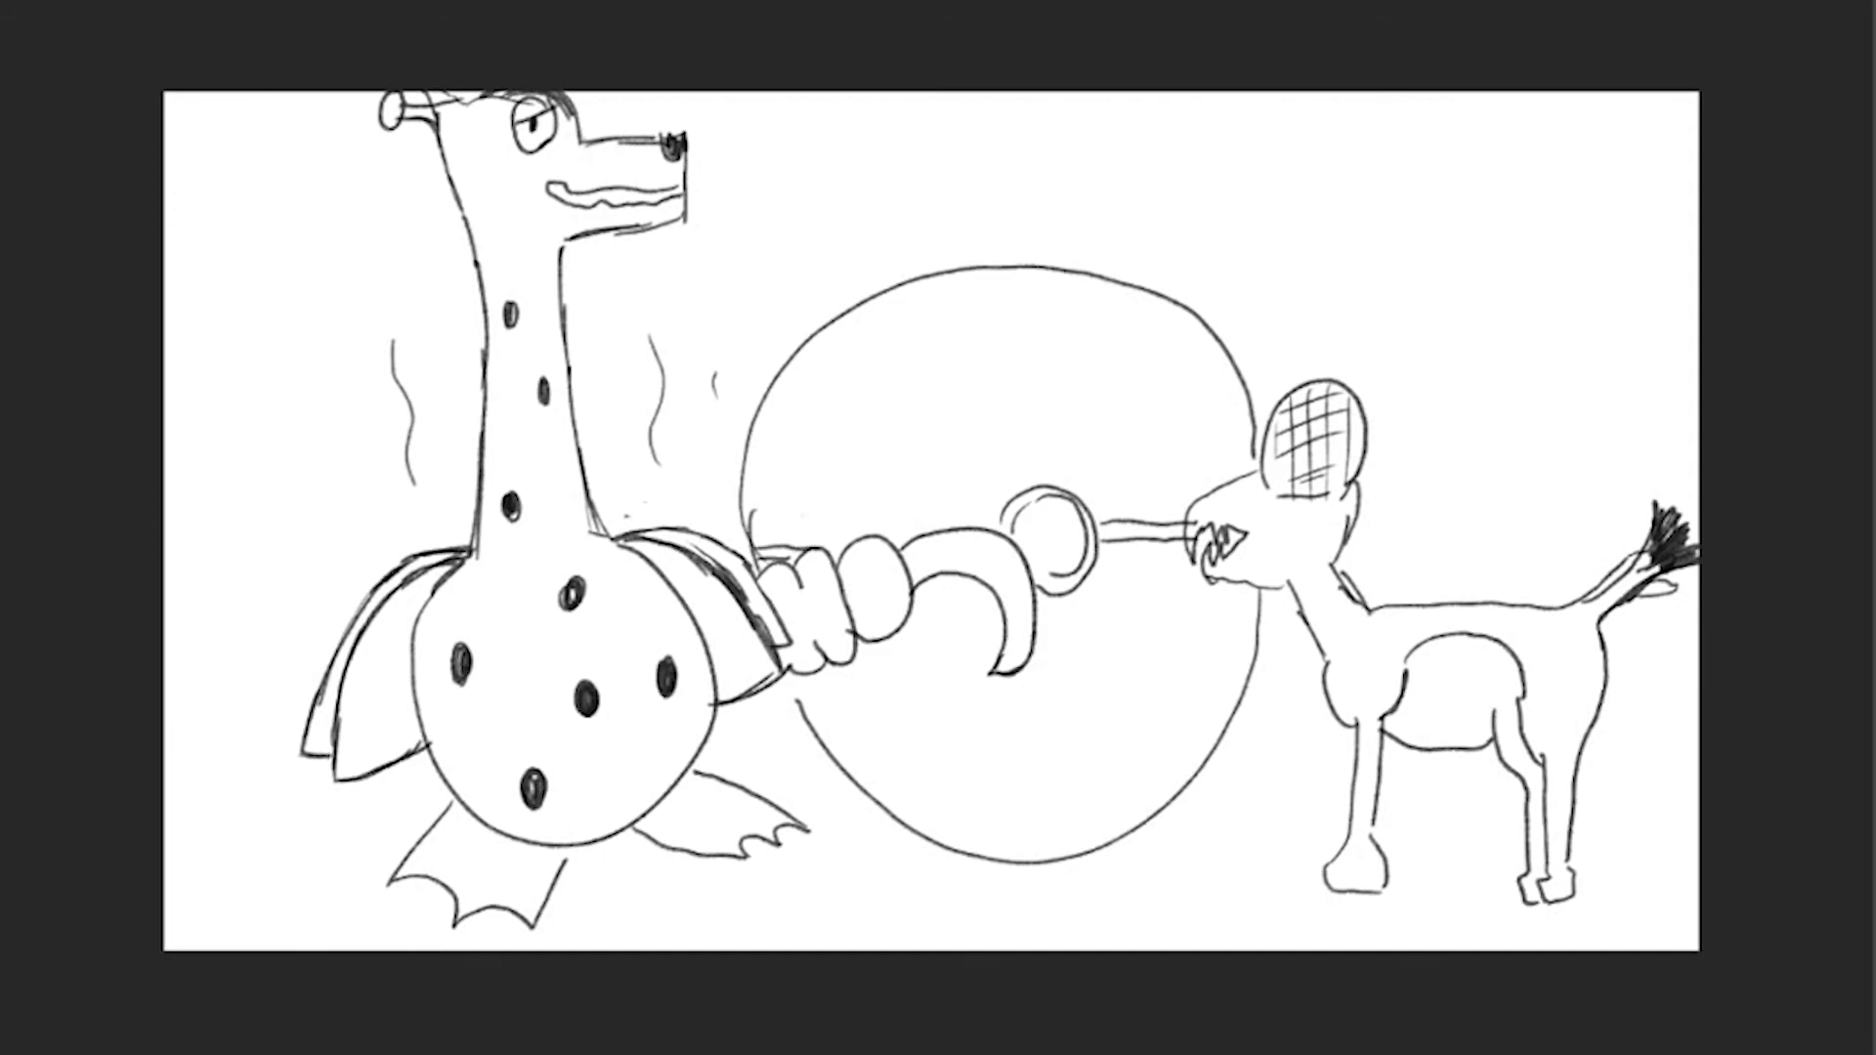
- Start writing the caption with a 'W' above the large circle
drag(796, 688, 1263, 616)
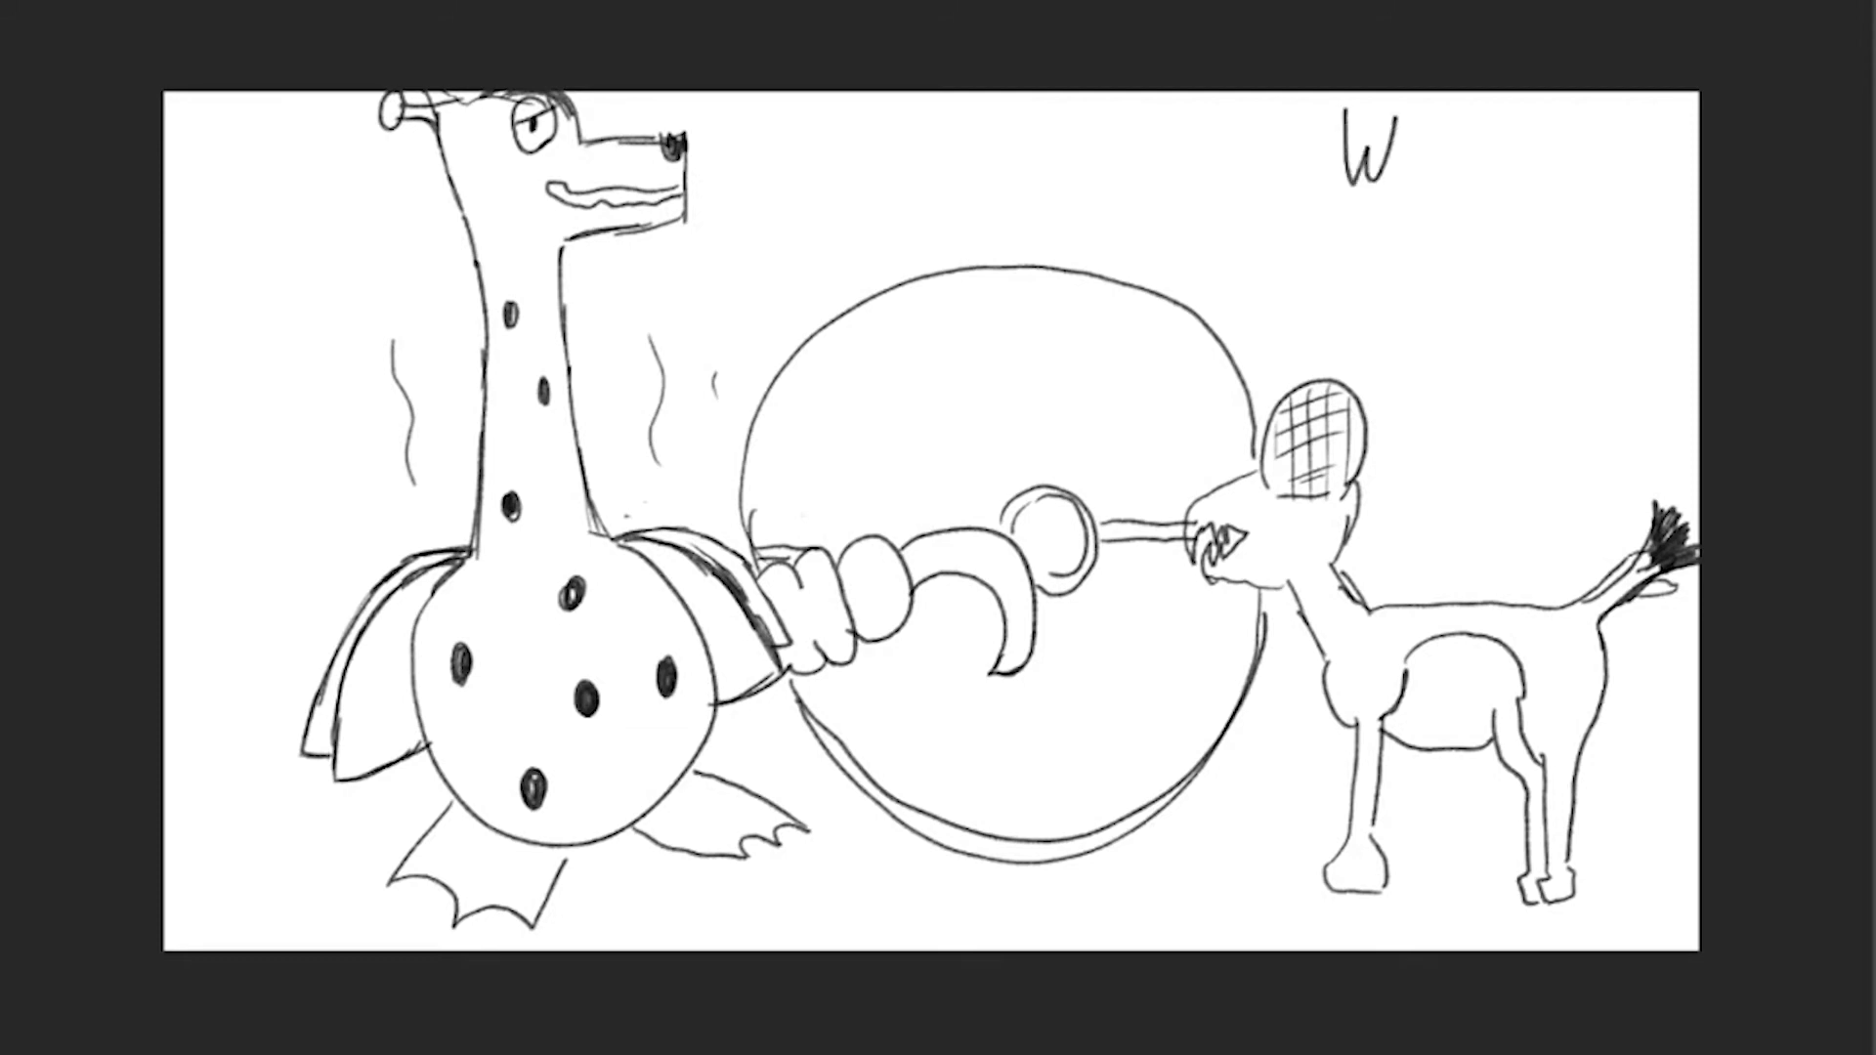
- Handwrite the caption 'Who's That' in the upper-right corner of the canvas
text(ho's)
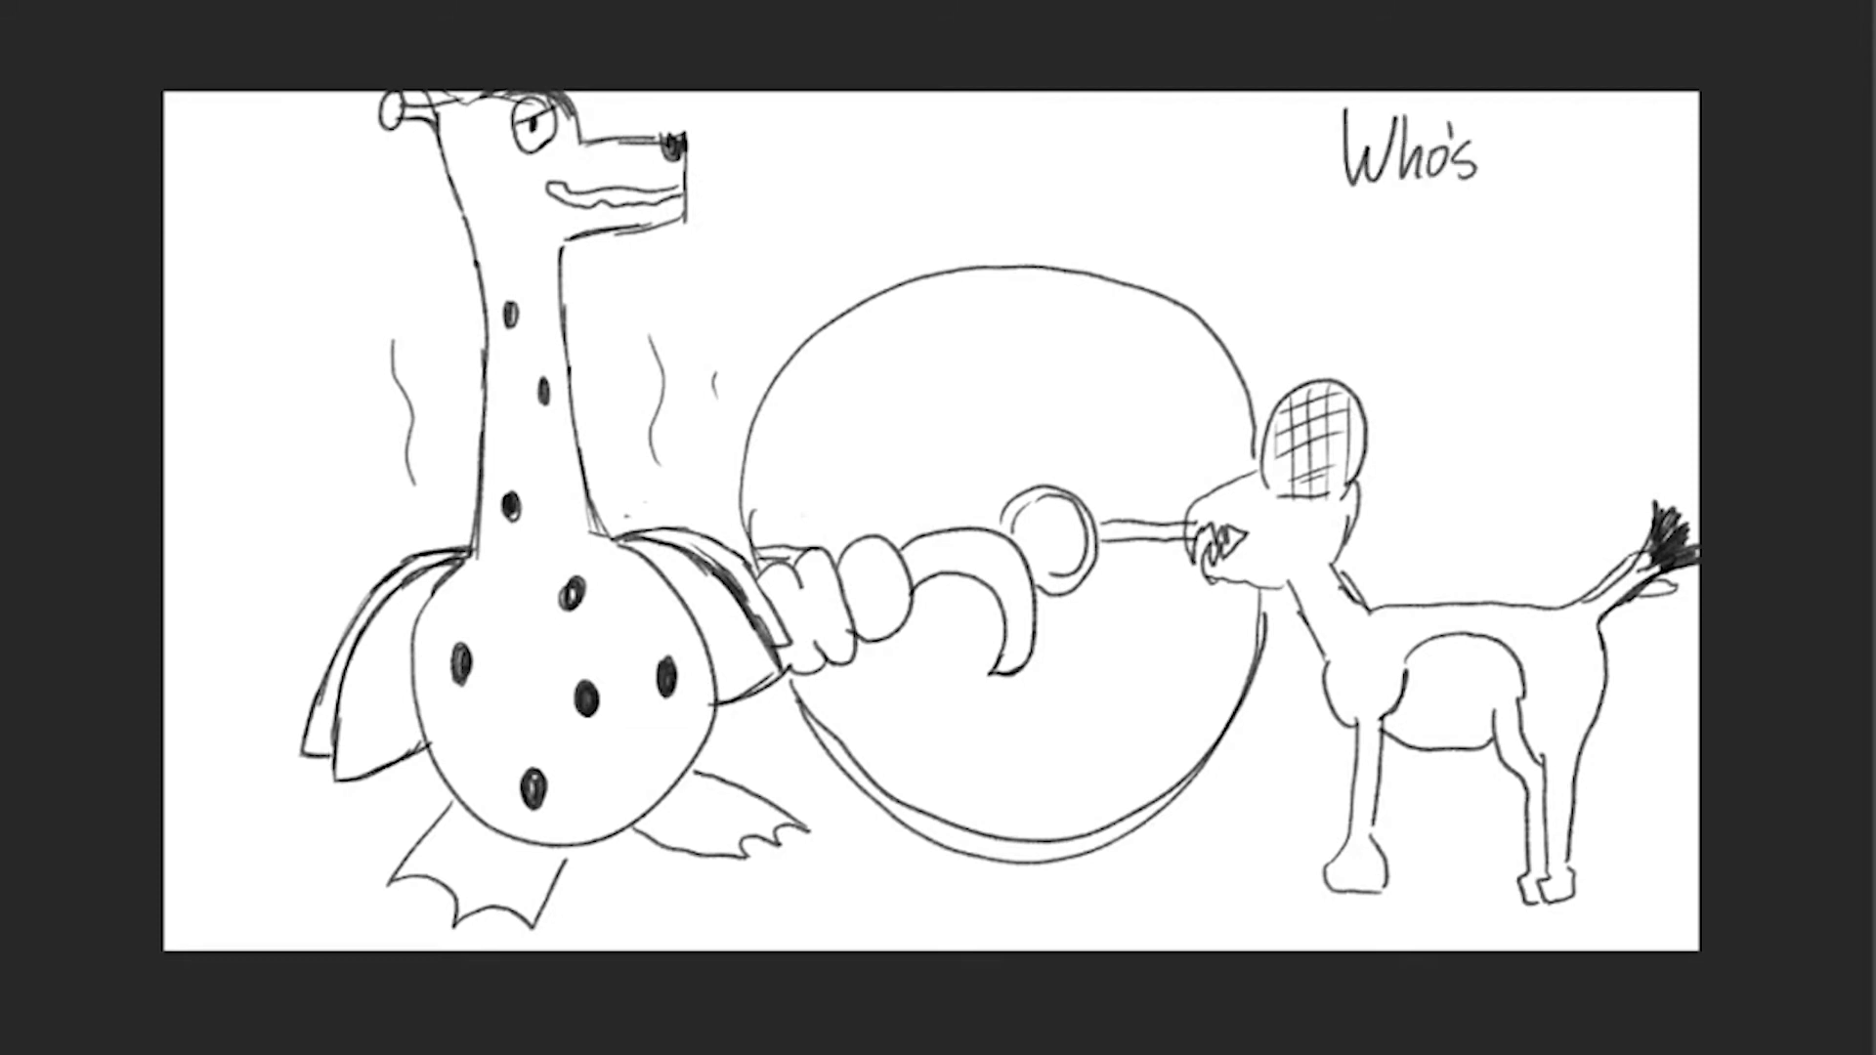
text(That)
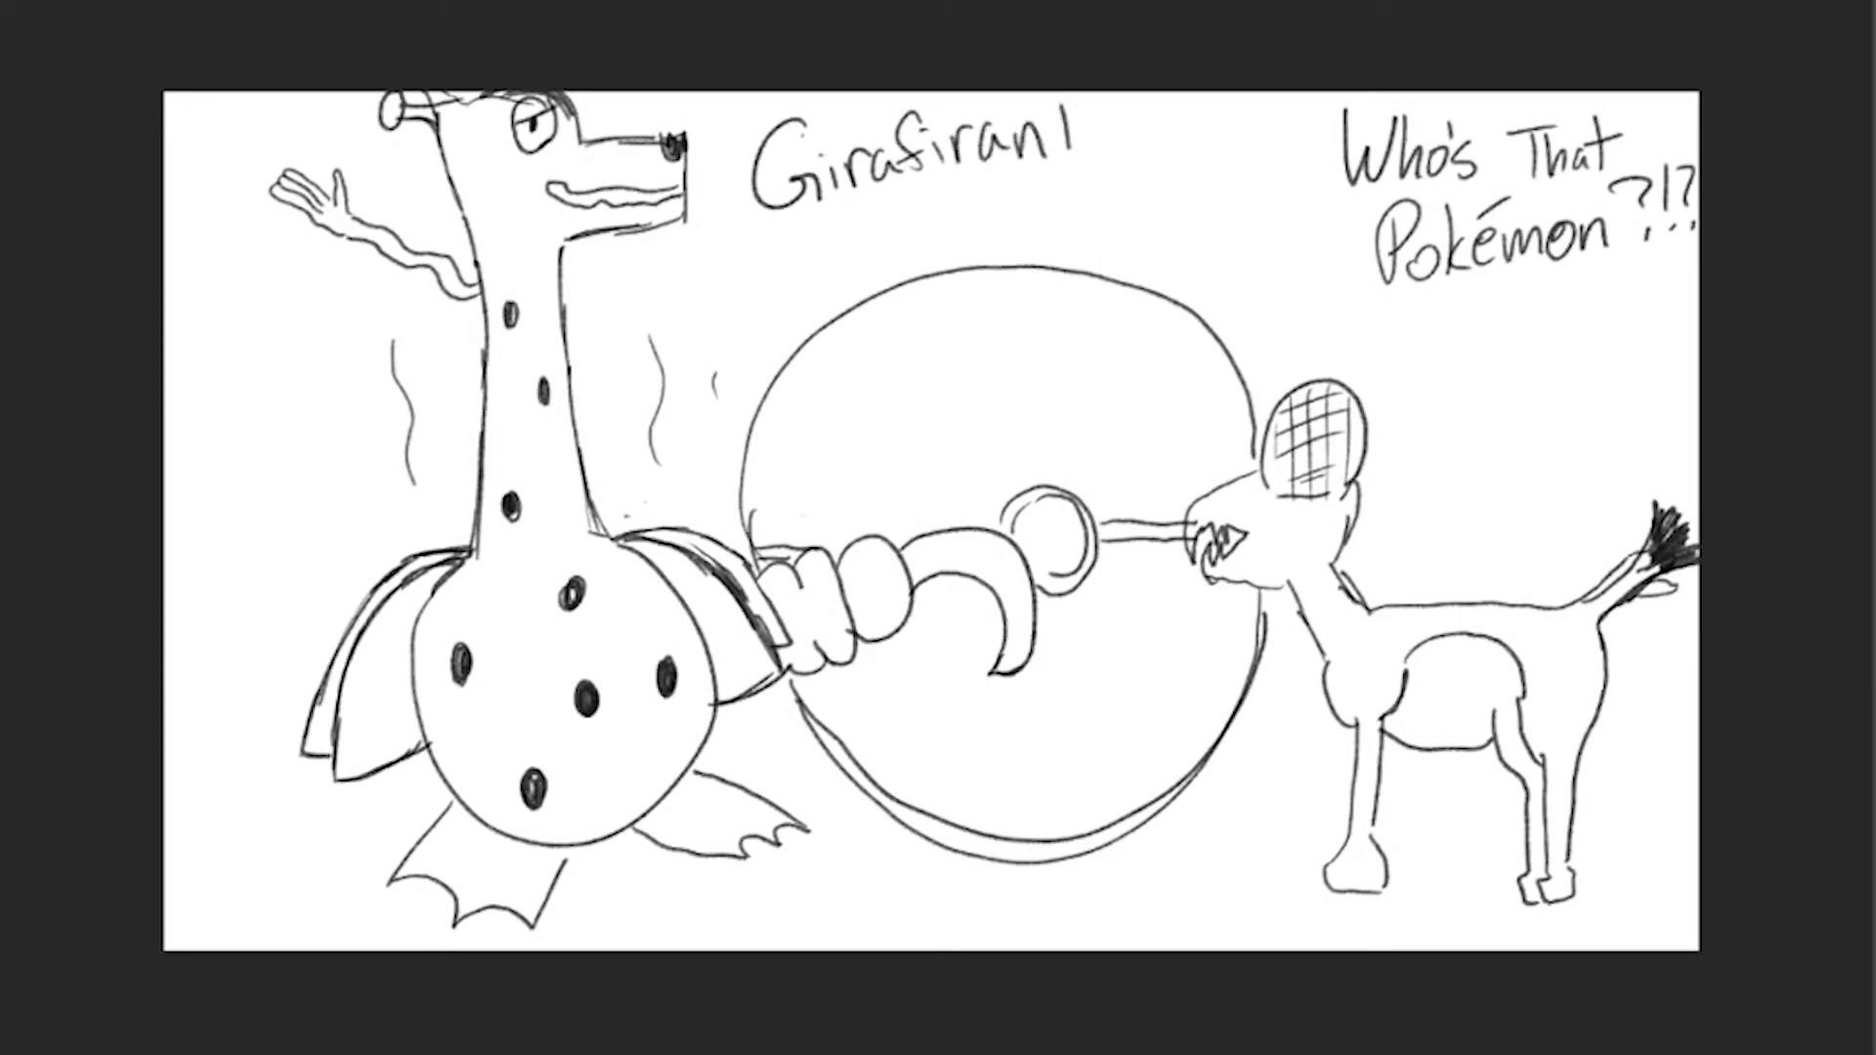
- Add the final letter to the name 'Girafirant' and underline it
drag(772, 248, 1065, 179)
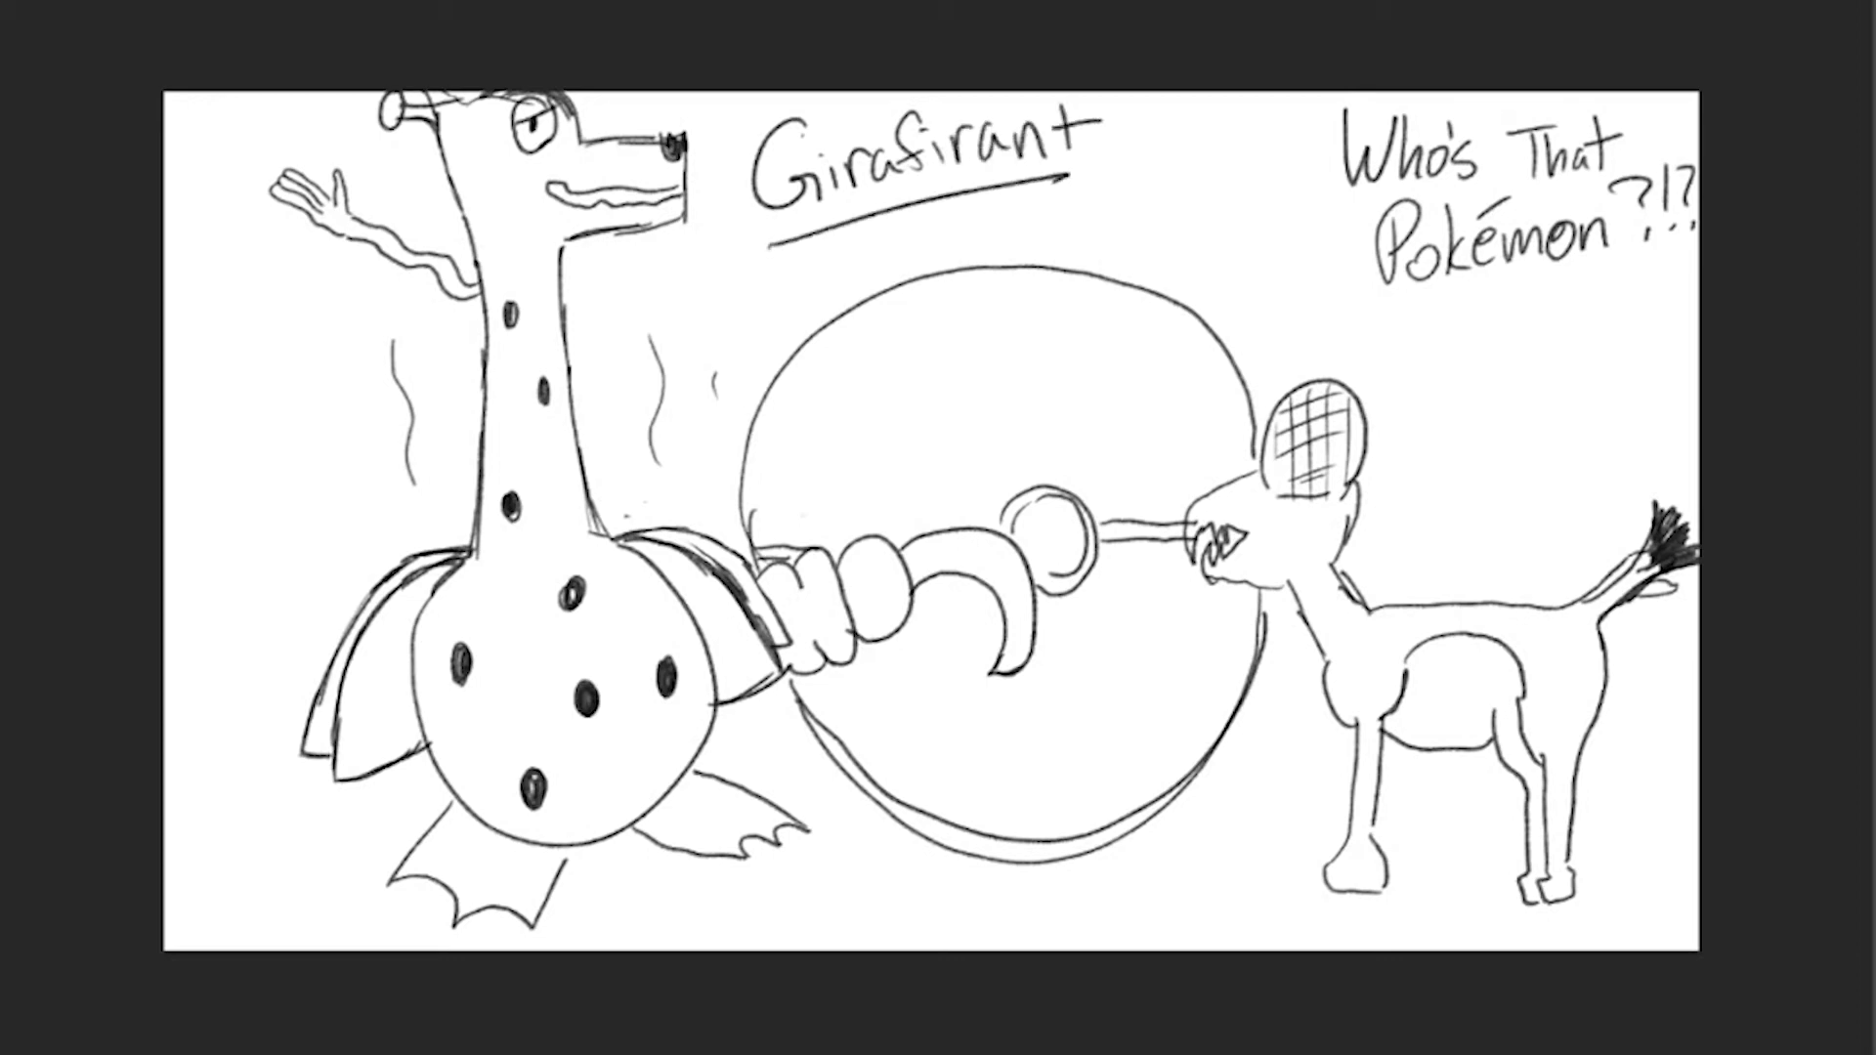
drag(1017, 885, 1207, 903)
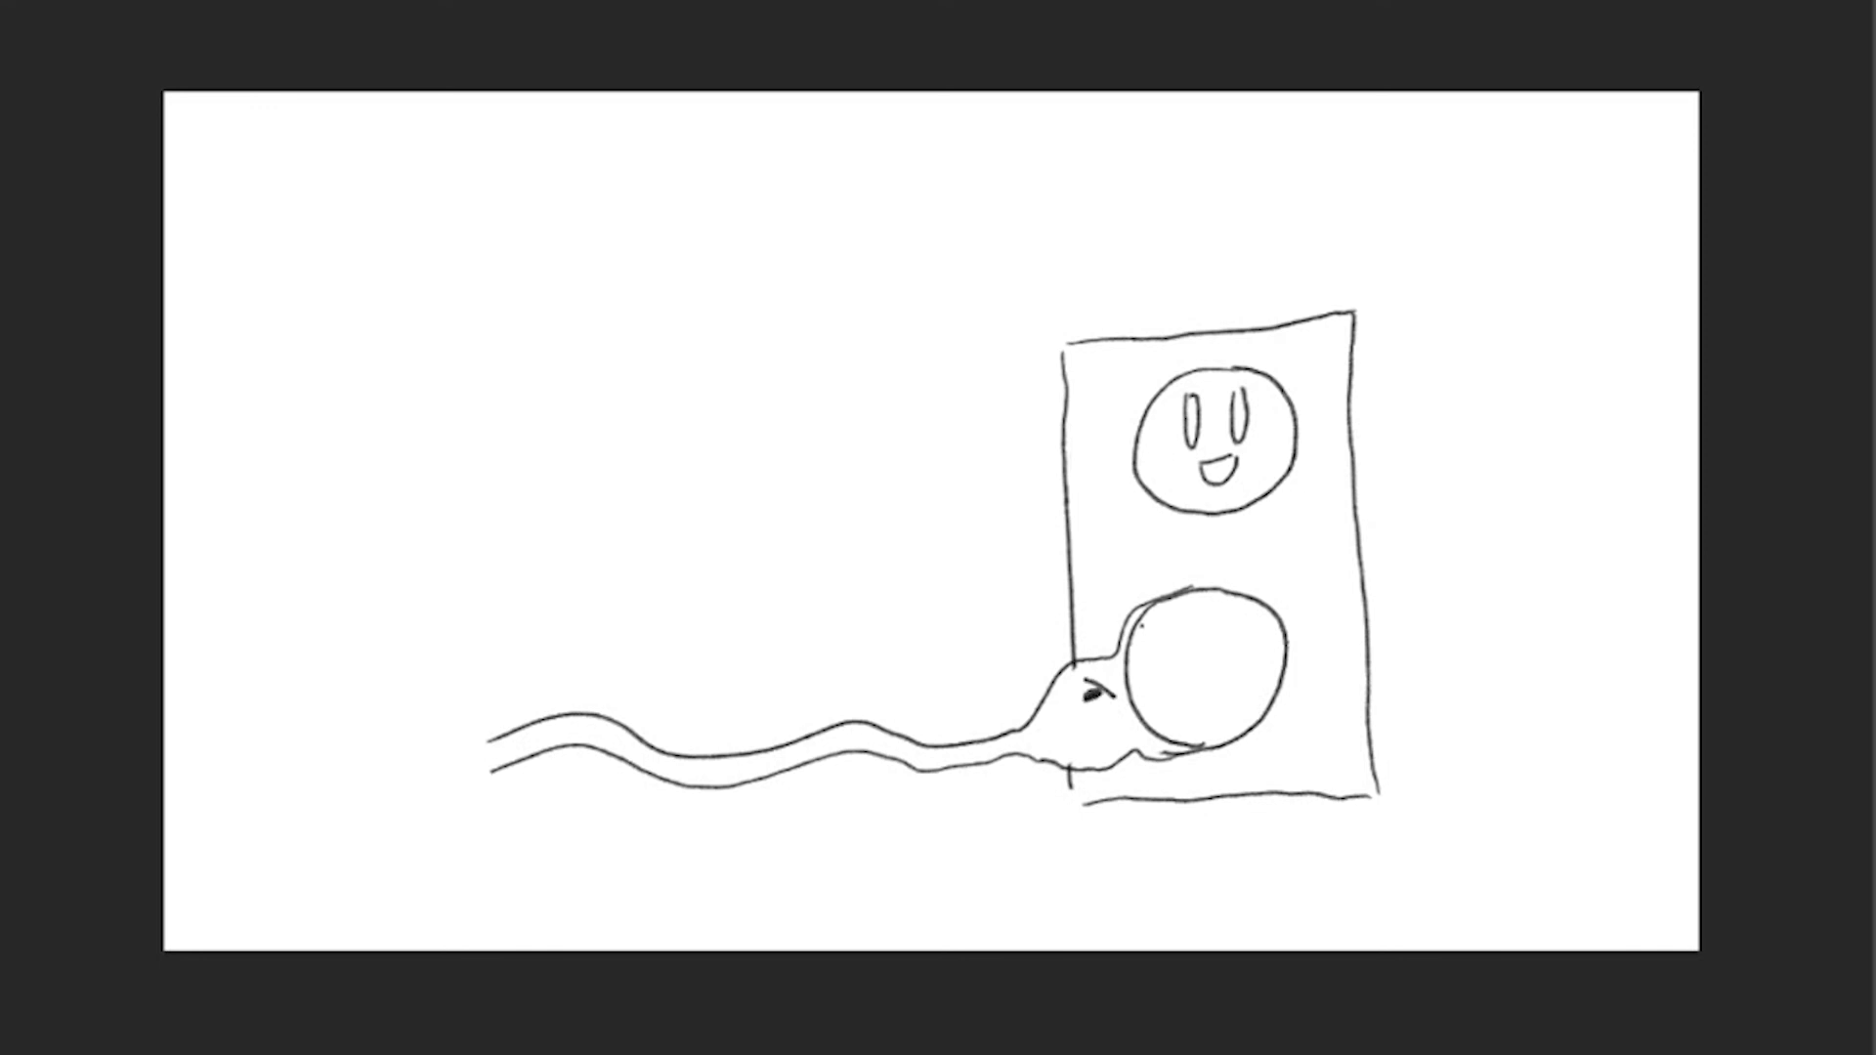
- Refine the plug and wavy cord entering the lower socket of the outlet
drag(1089, 717, 1106, 748)
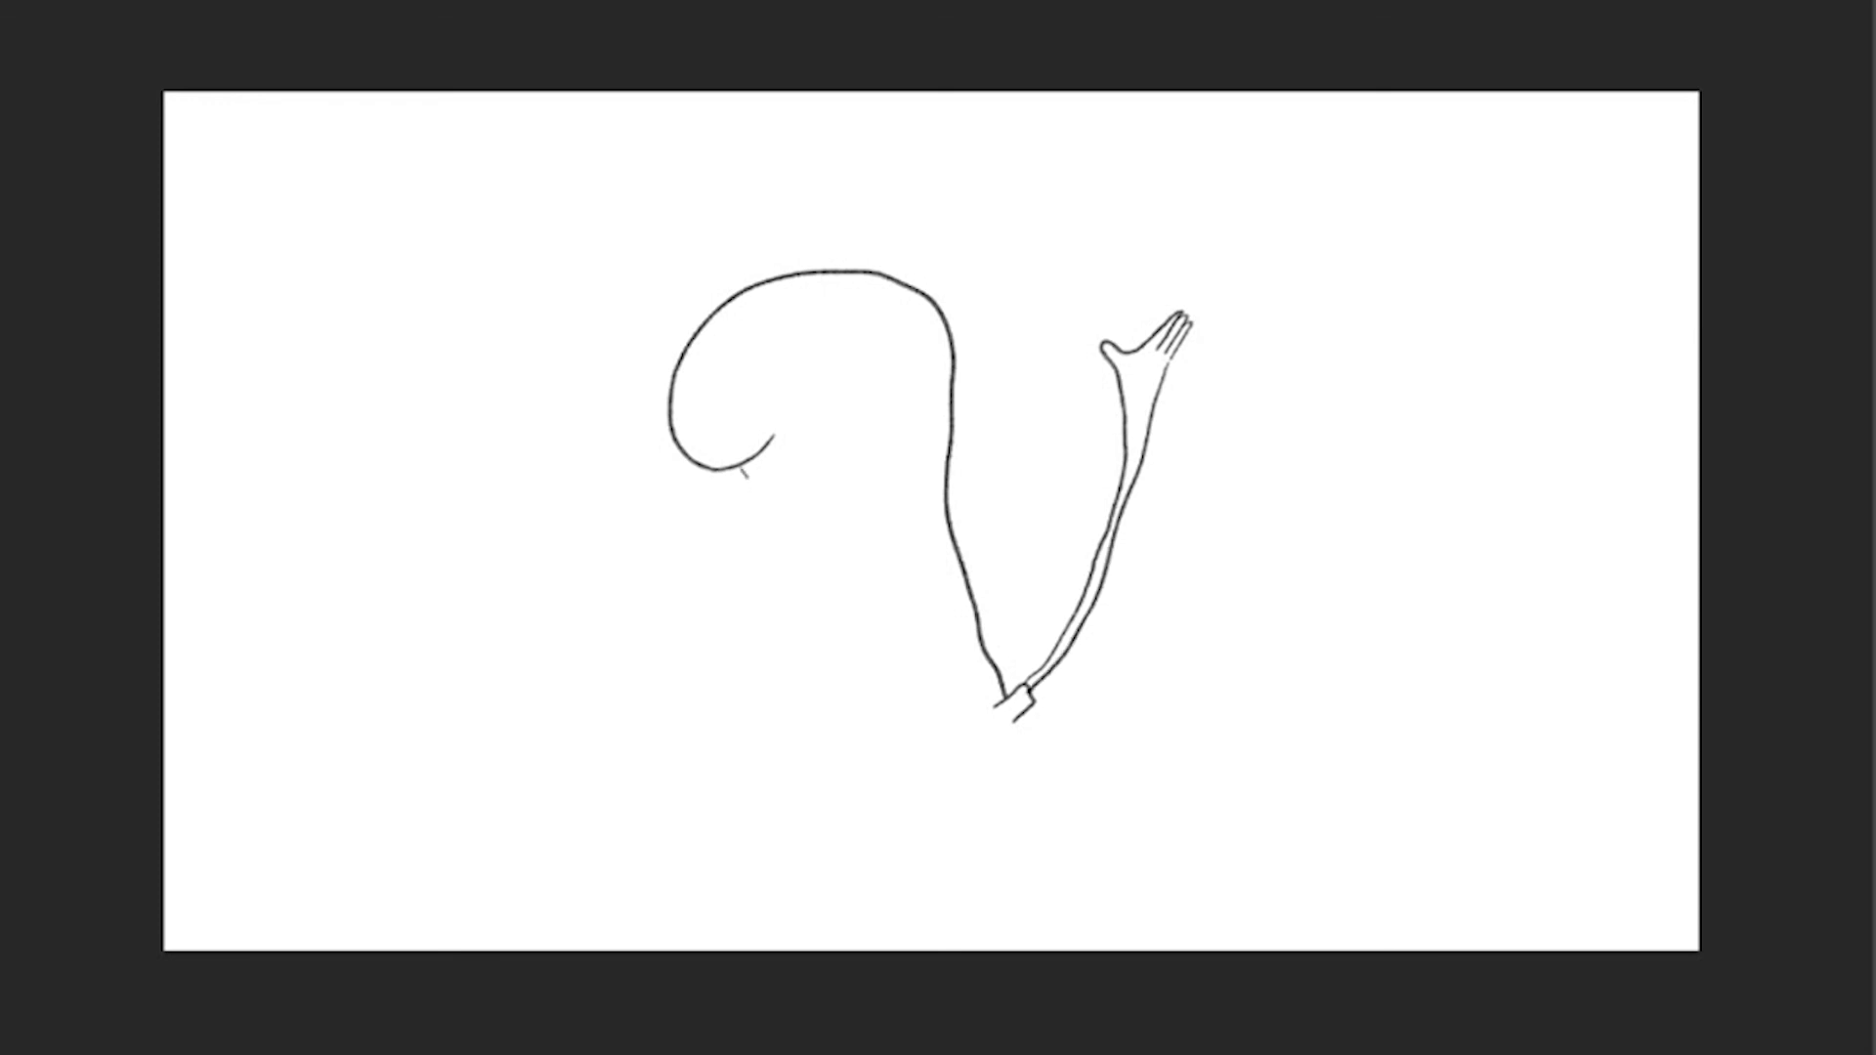
- Sketch the figure's bald head with bulging eye, nostril, toothy grin and closed-off body
drag(745, 485, 790, 581)
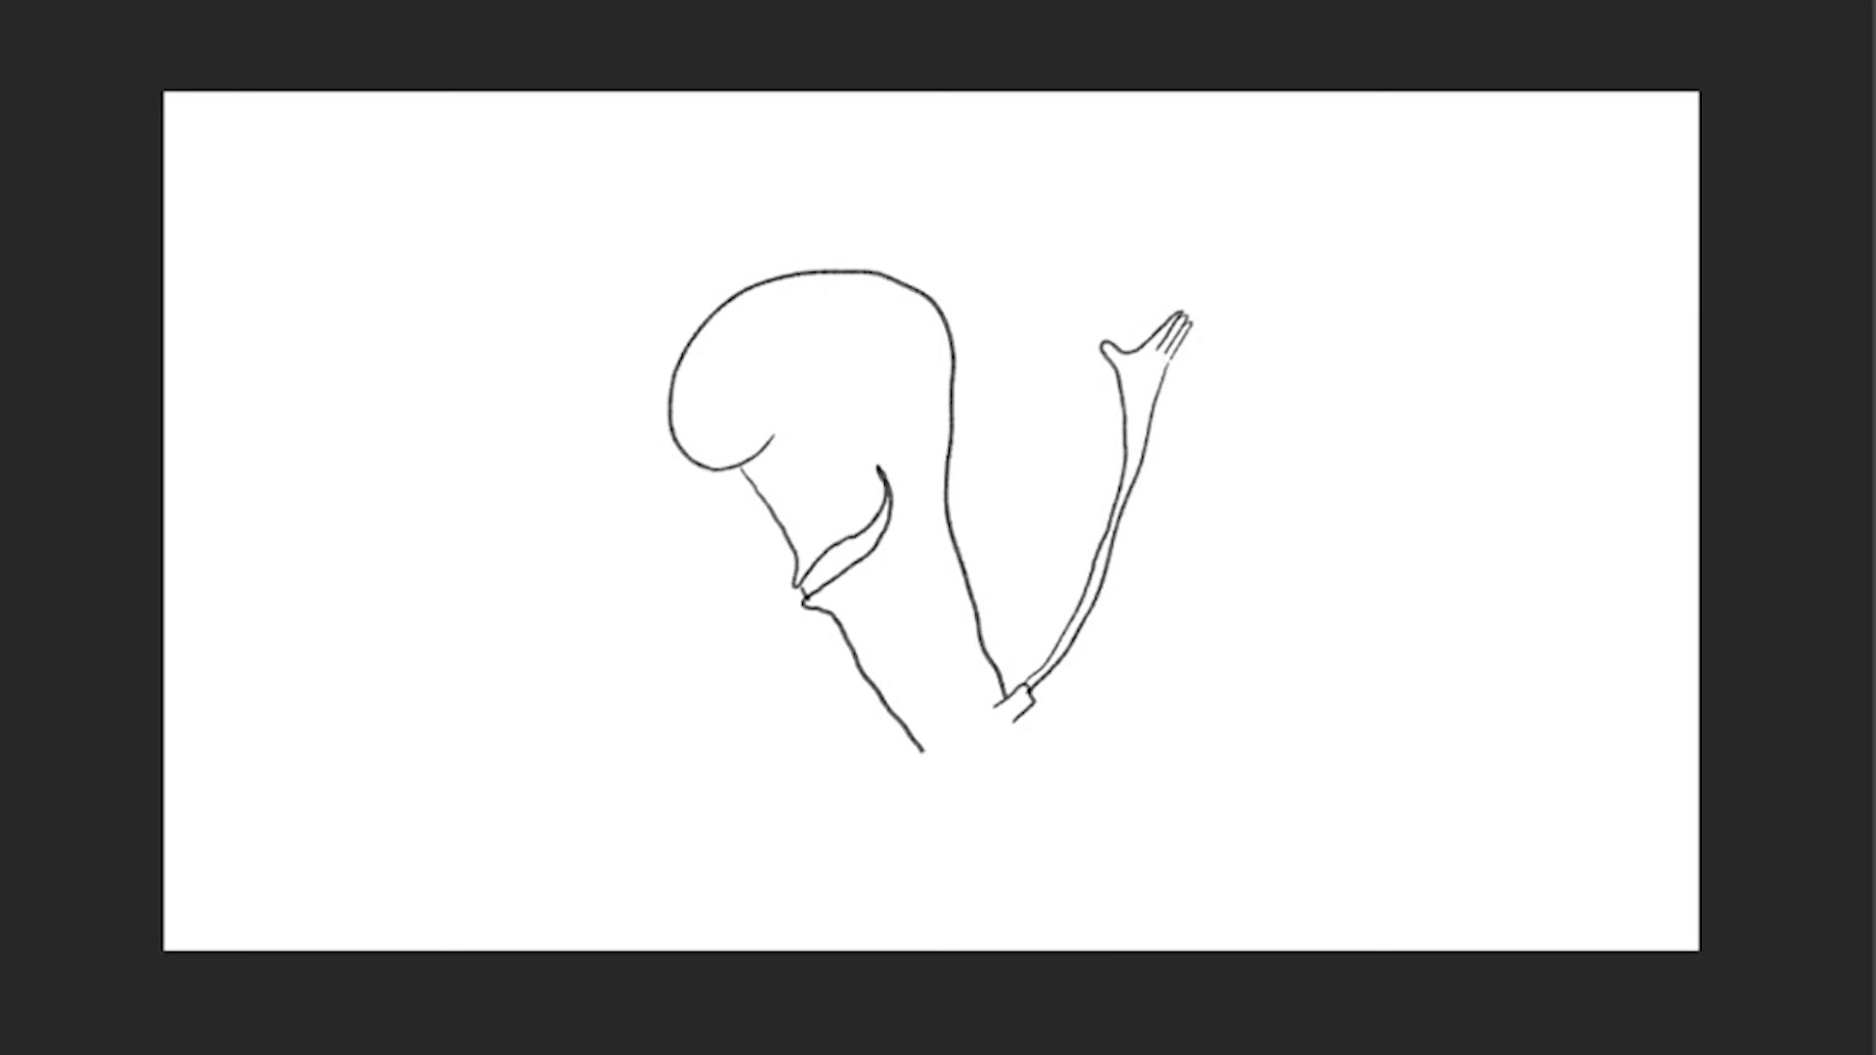
drag(807, 587, 879, 531)
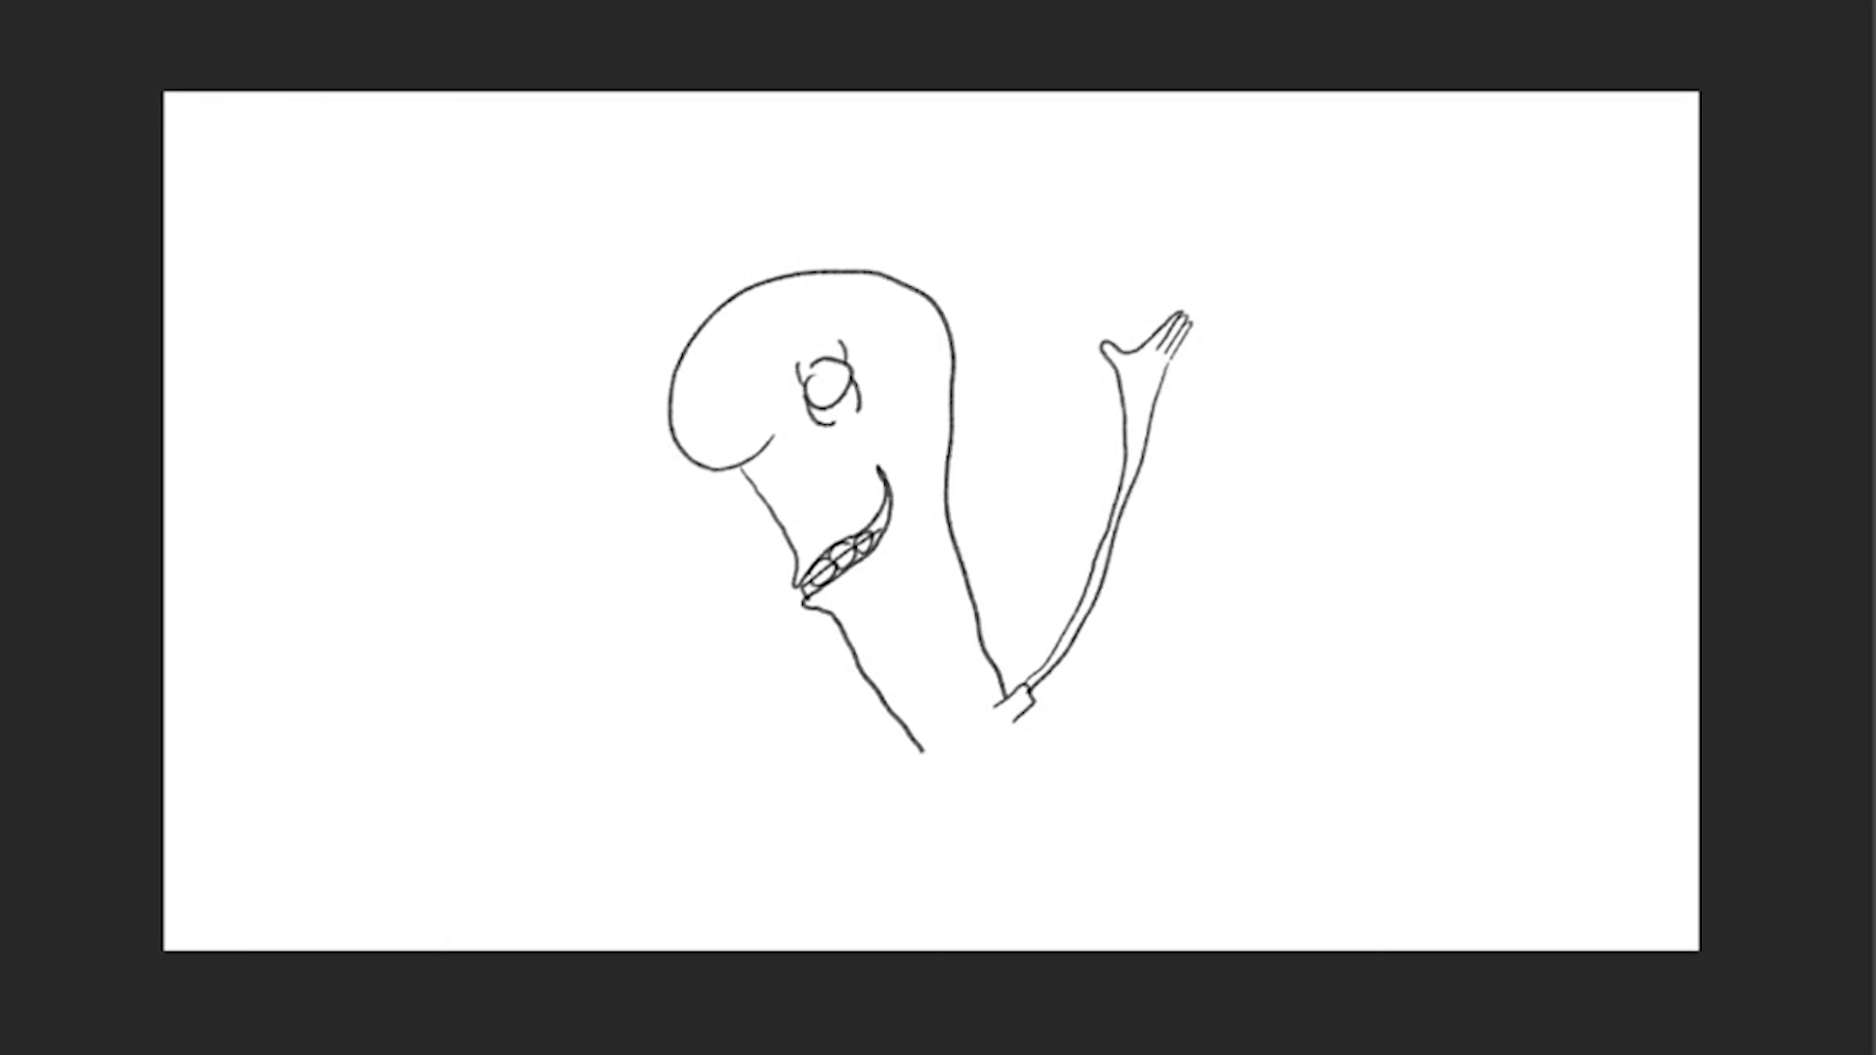
click(829, 383)
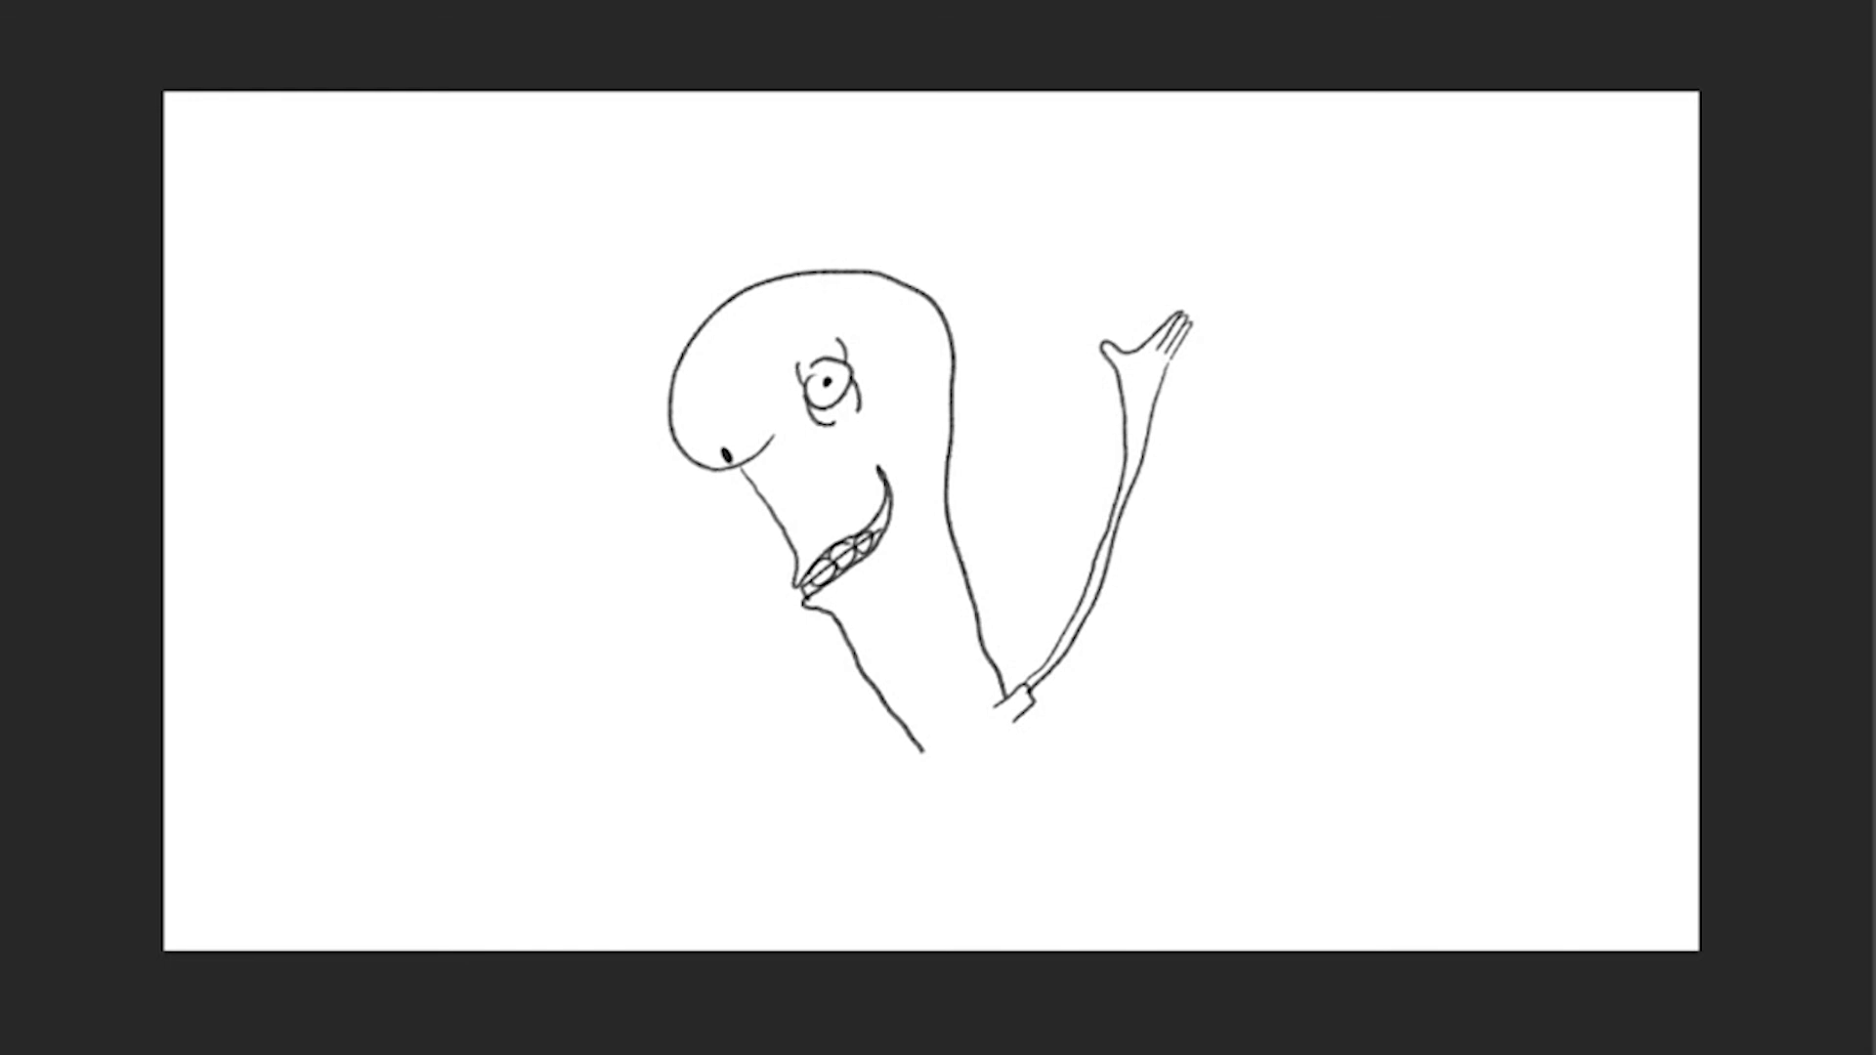
drag(903, 750, 1004, 745)
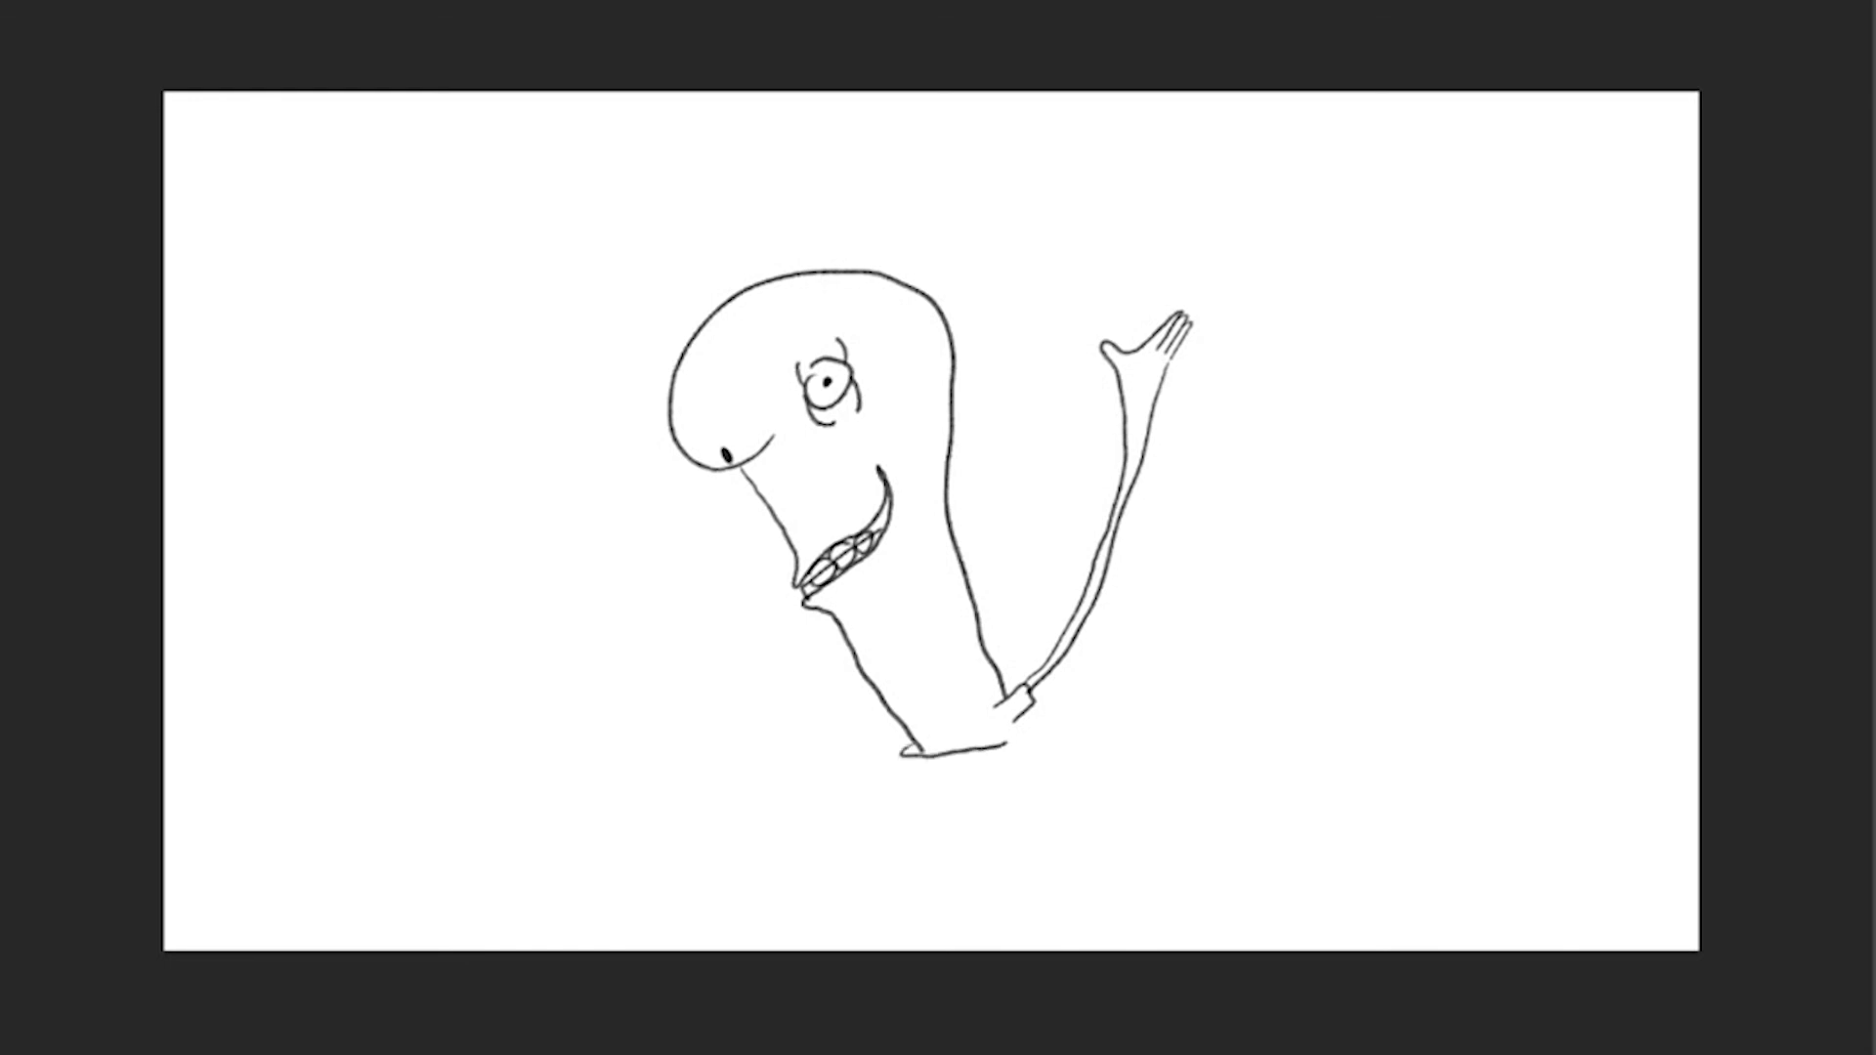